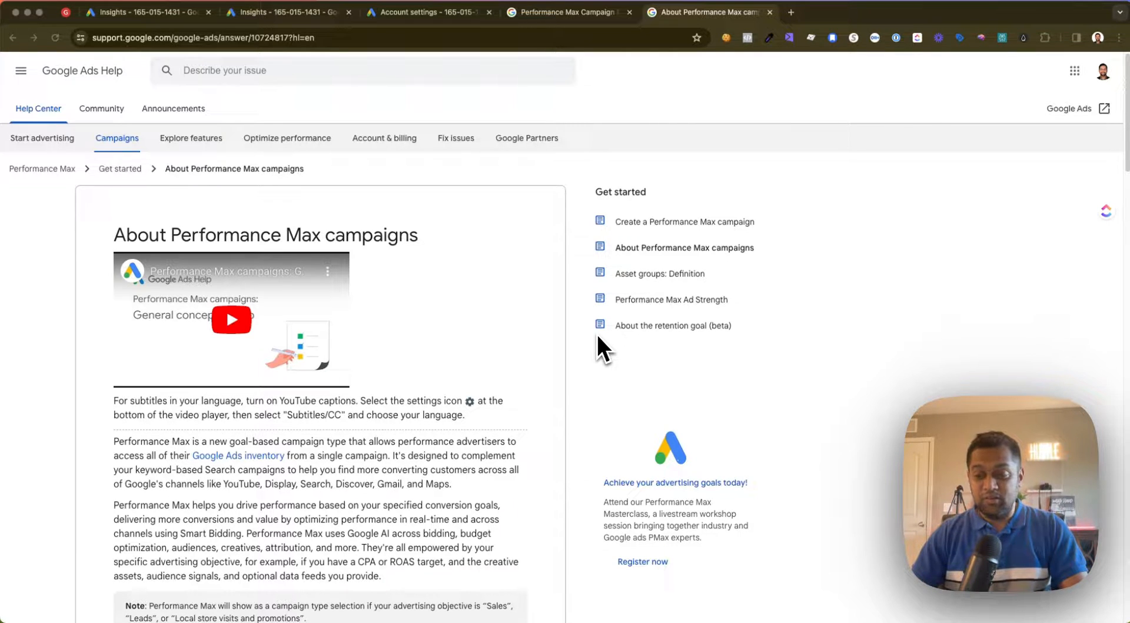
mouse_move(587, 361)
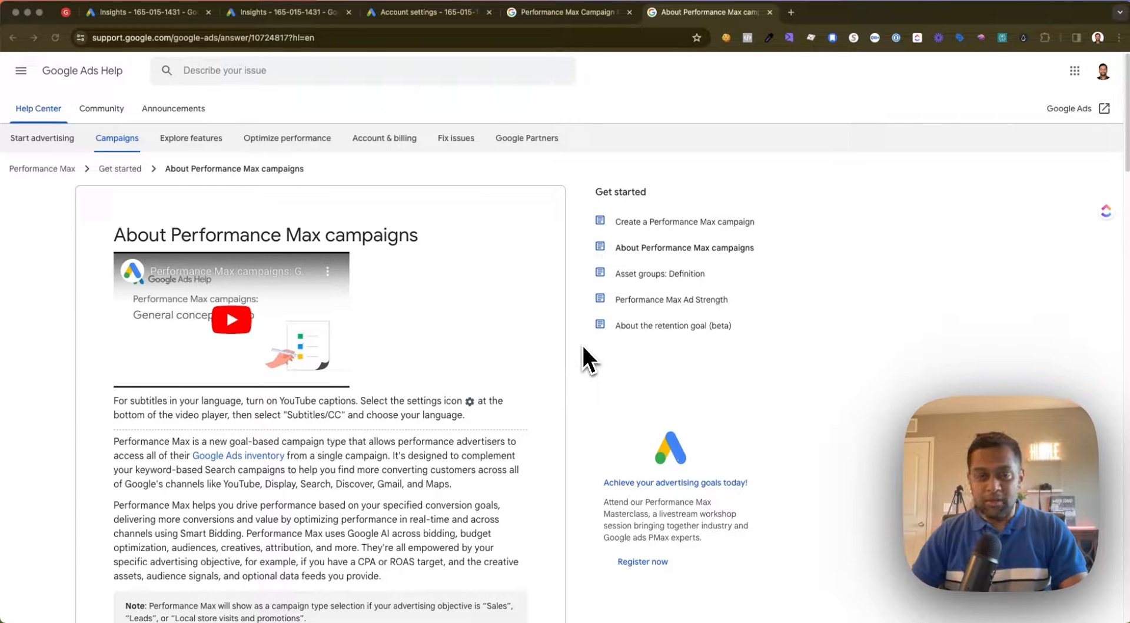
mouse_move(438, 340)
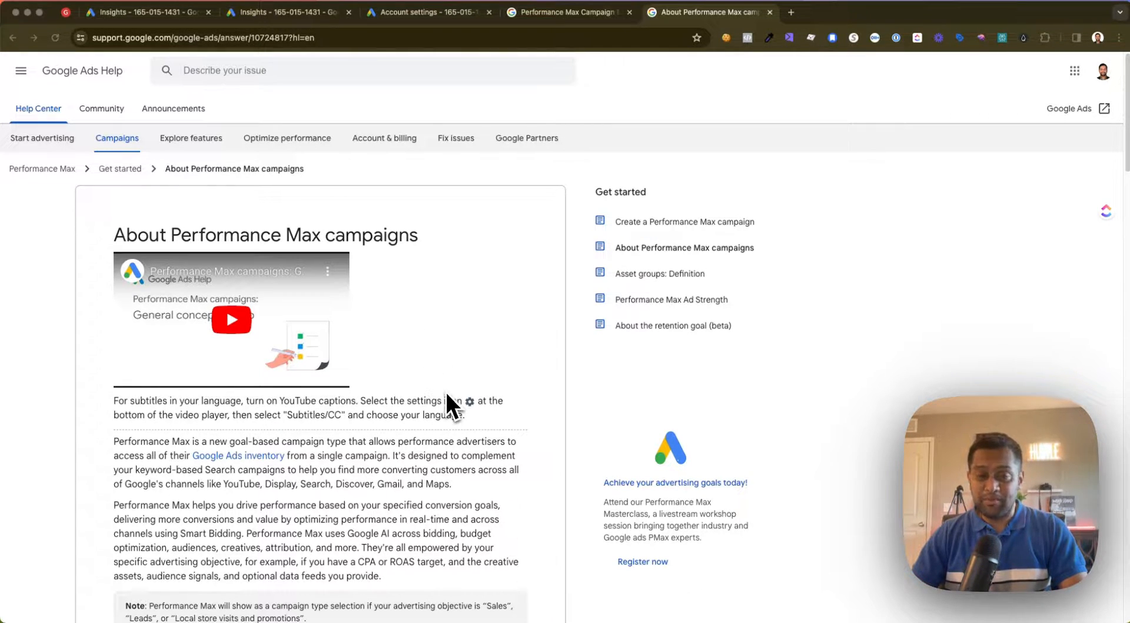
- Read the Benefits and When to use it sections, then go to the campaign's Insights report
scroll(down, 3)
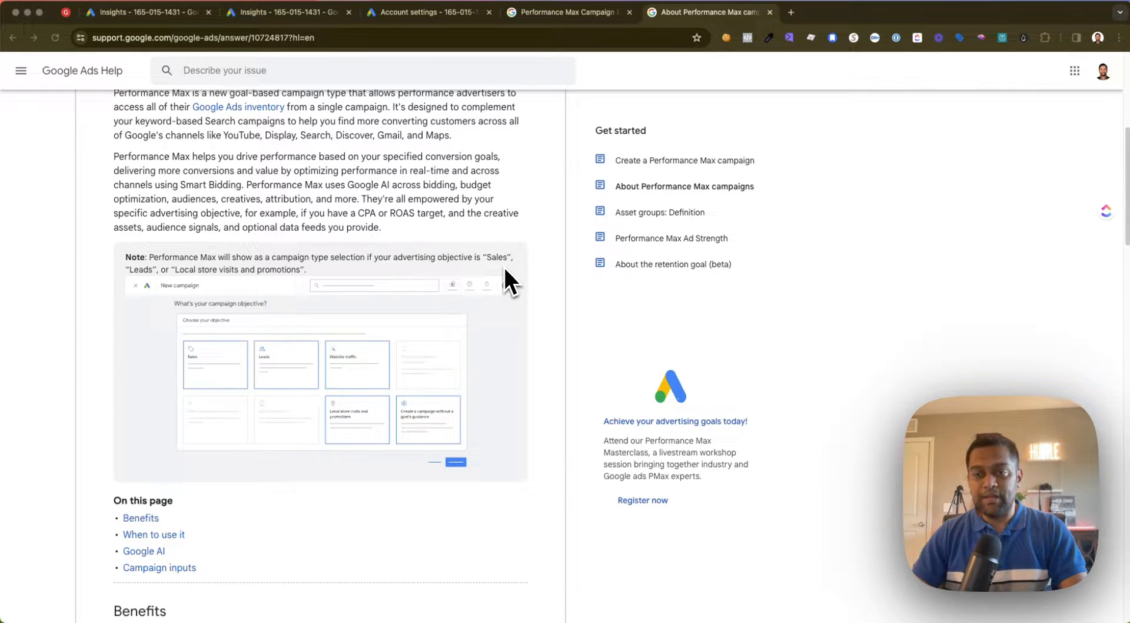
scroll(down, 3)
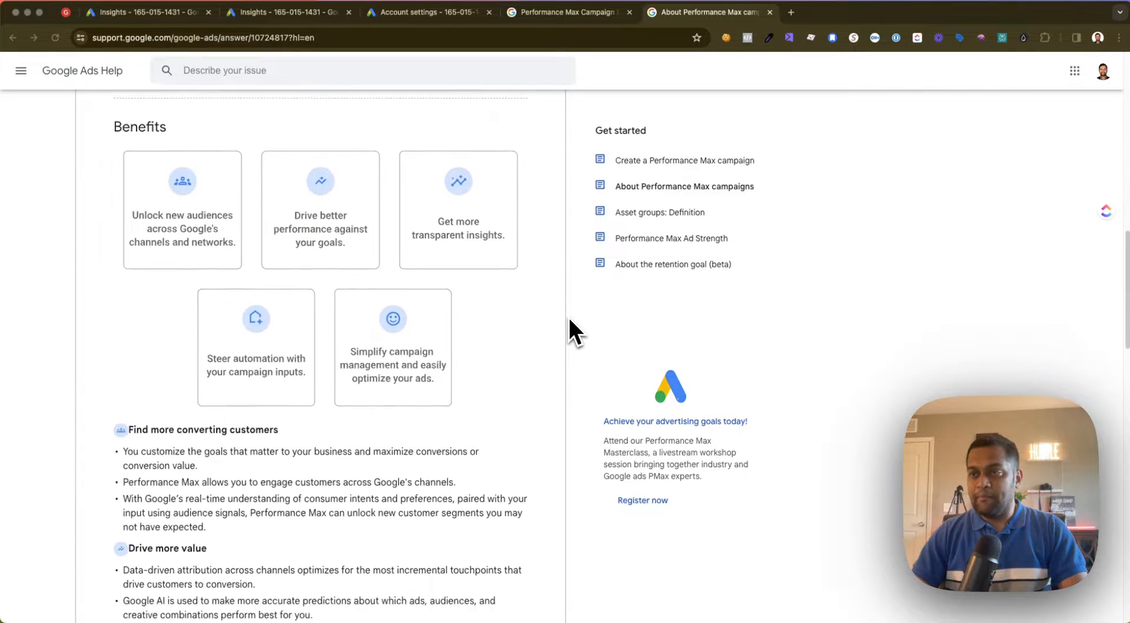
scroll(down, 3)
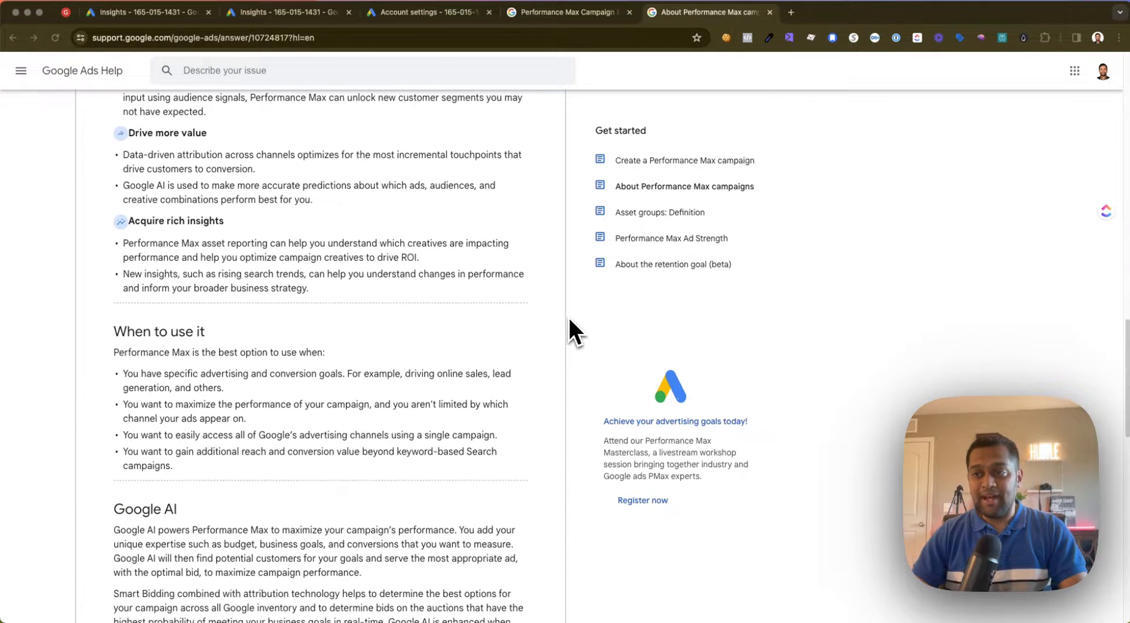
scroll(up, 3)
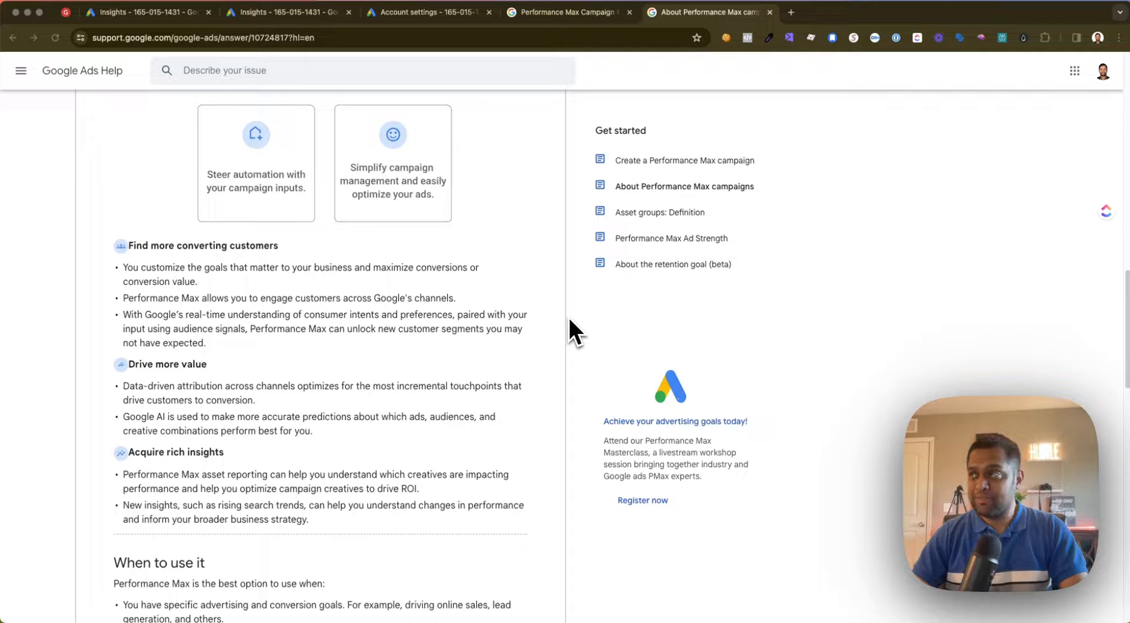
mouse_move(162, 140)
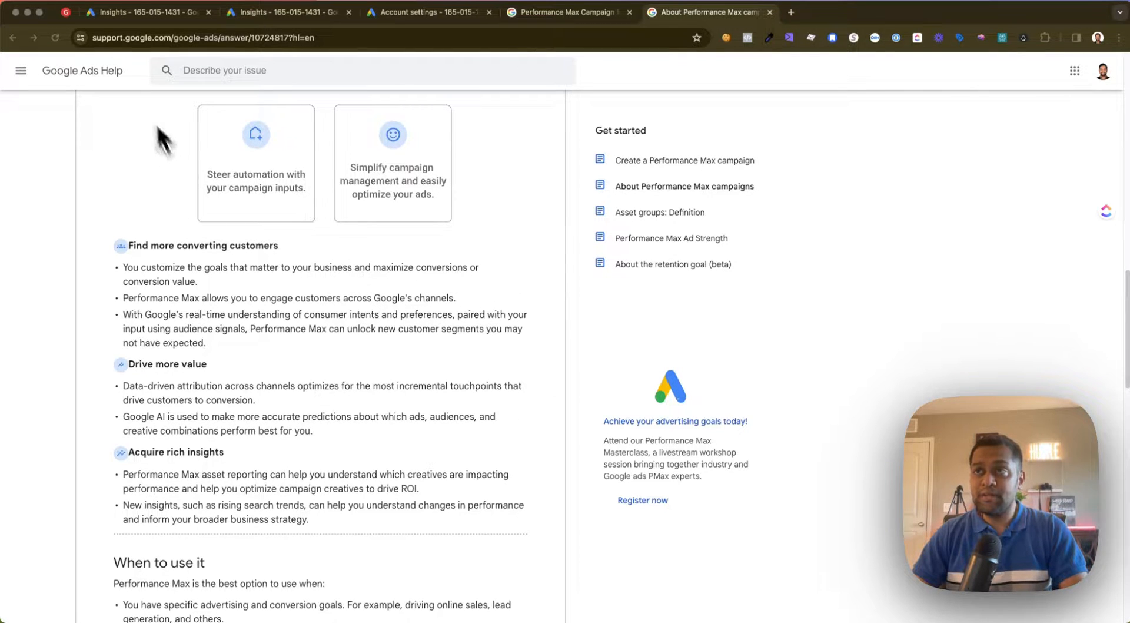
click(144, 13)
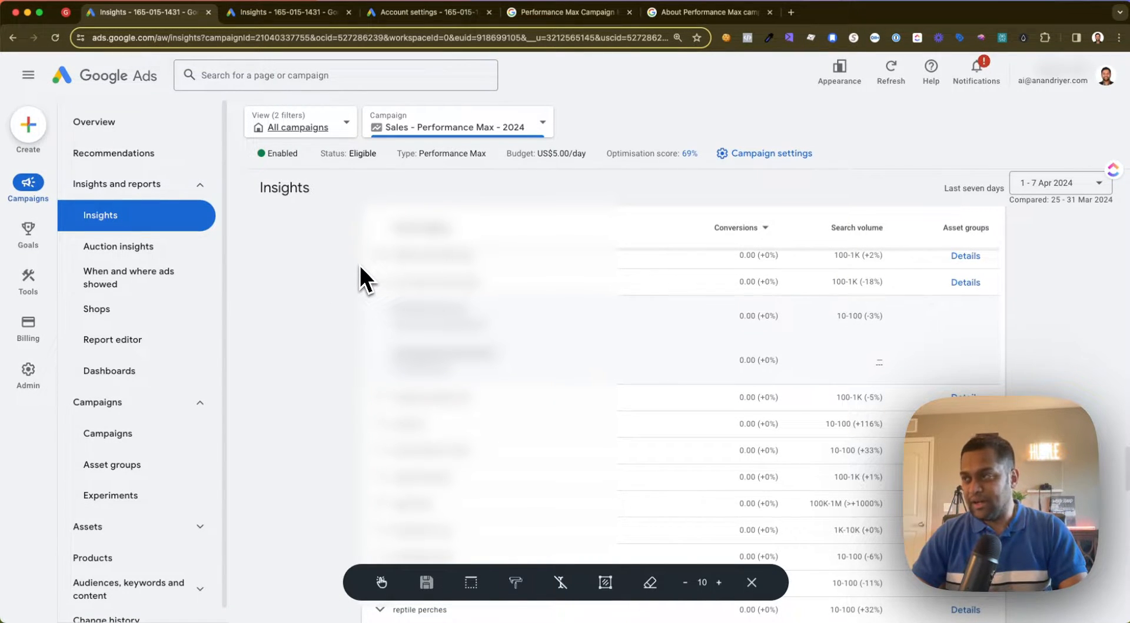
mouse_move(374, 275)
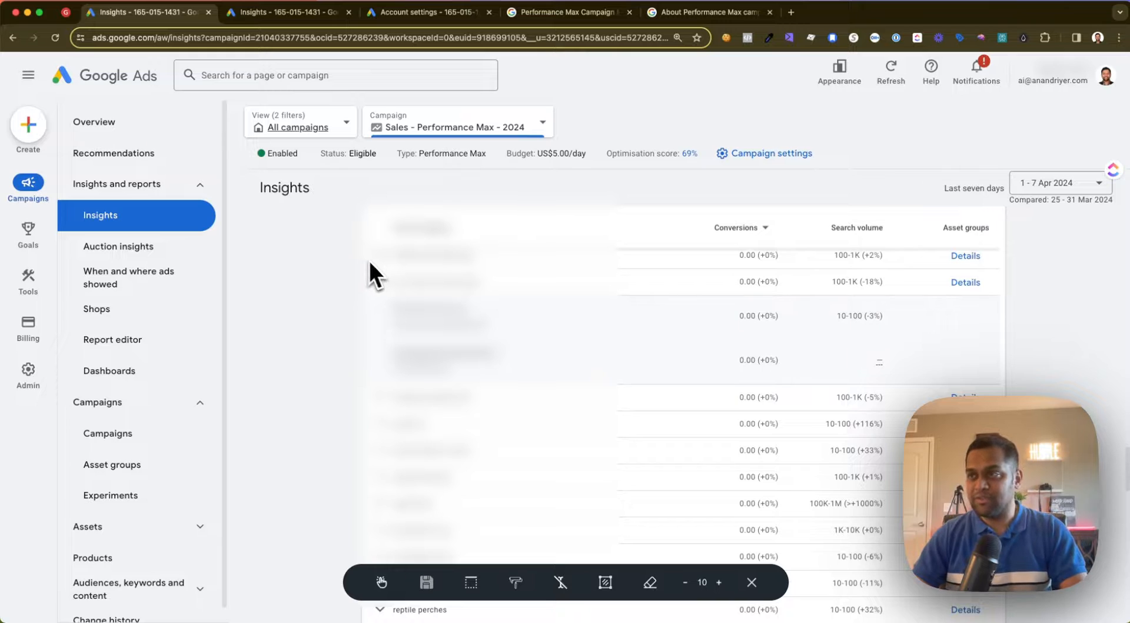
mouse_move(476, 220)
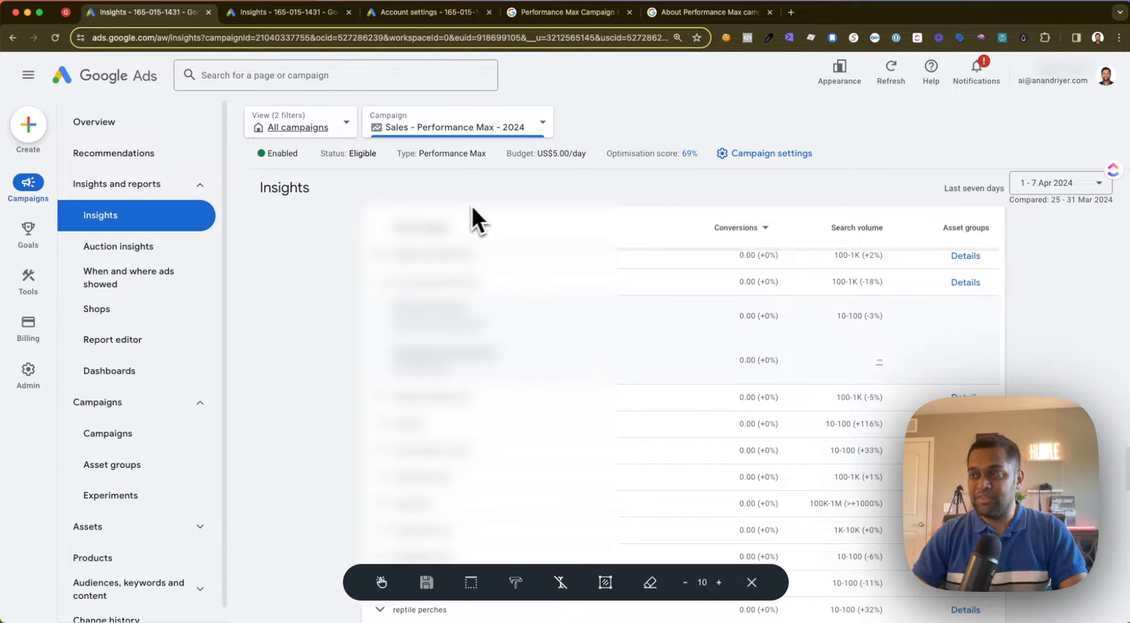
mouse_move(250, 346)
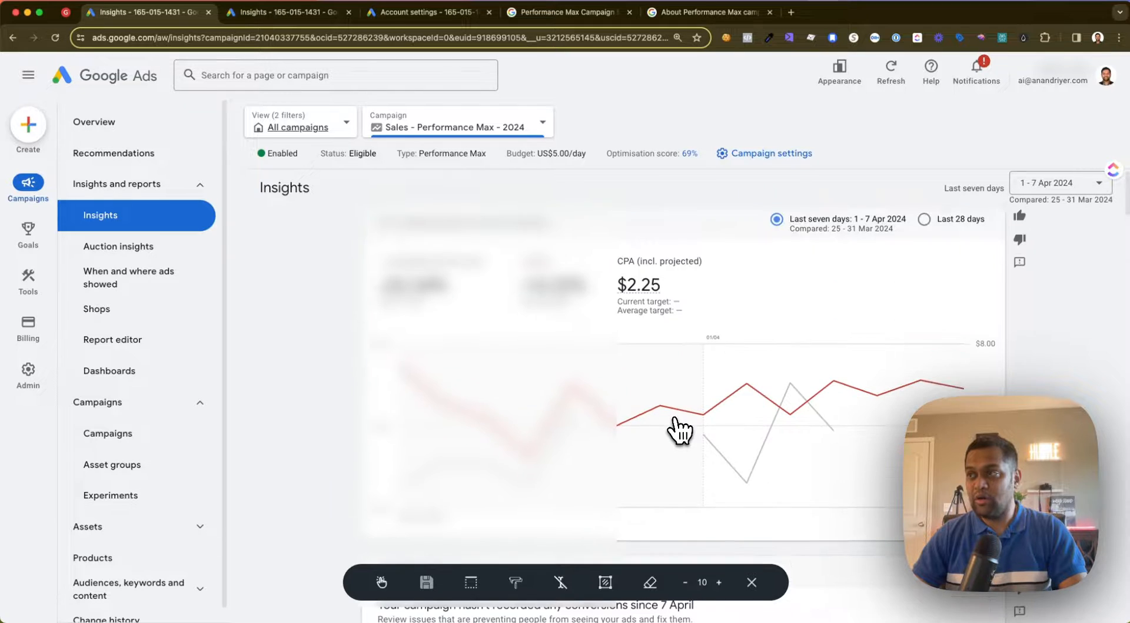
mouse_move(395, 251)
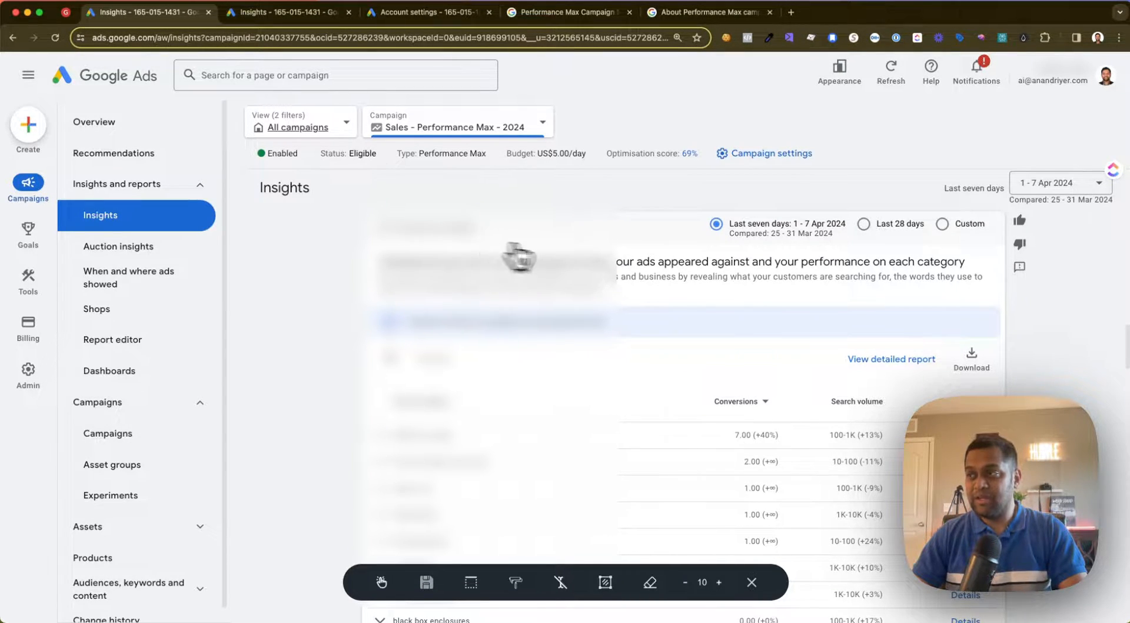
scroll(down, 3)
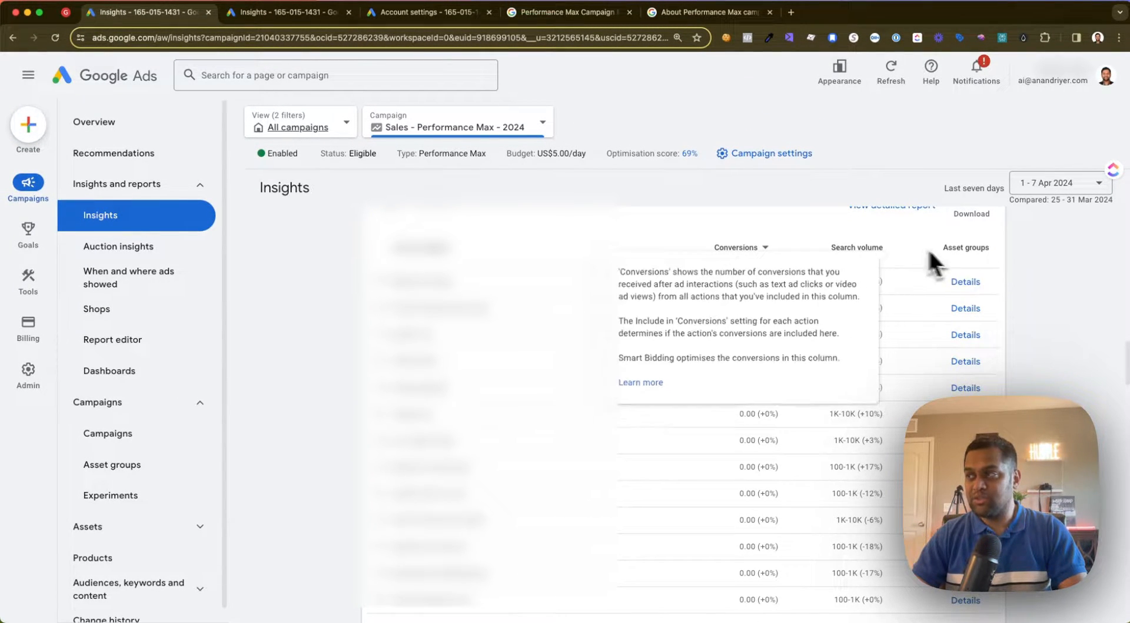
mouse_move(868, 271)
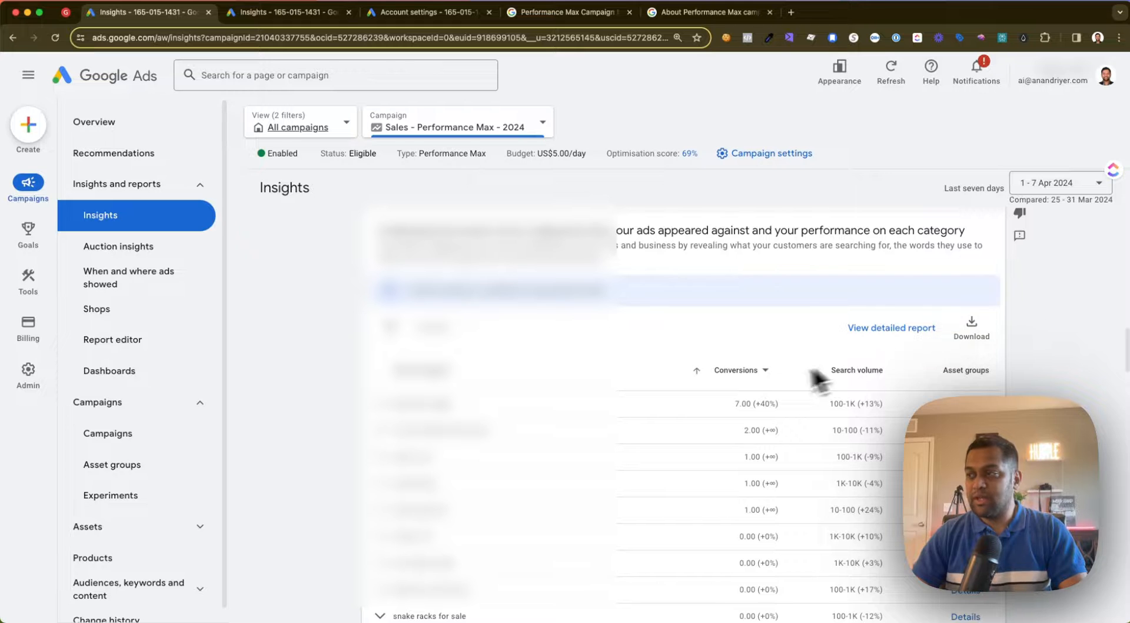
click(740, 369)
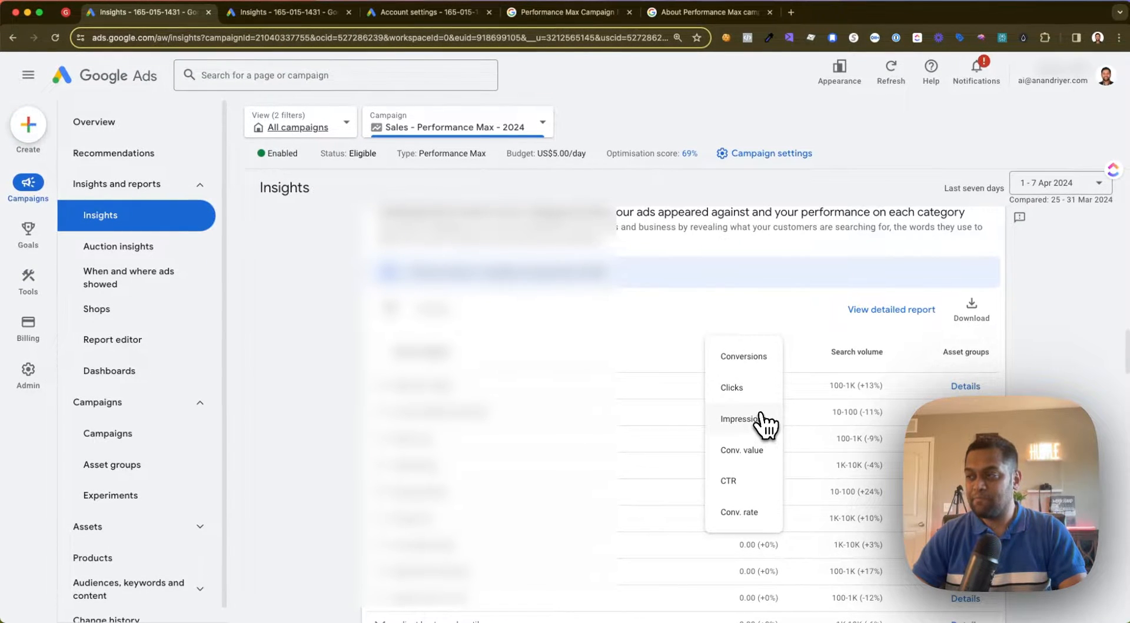
mouse_move(758, 492)
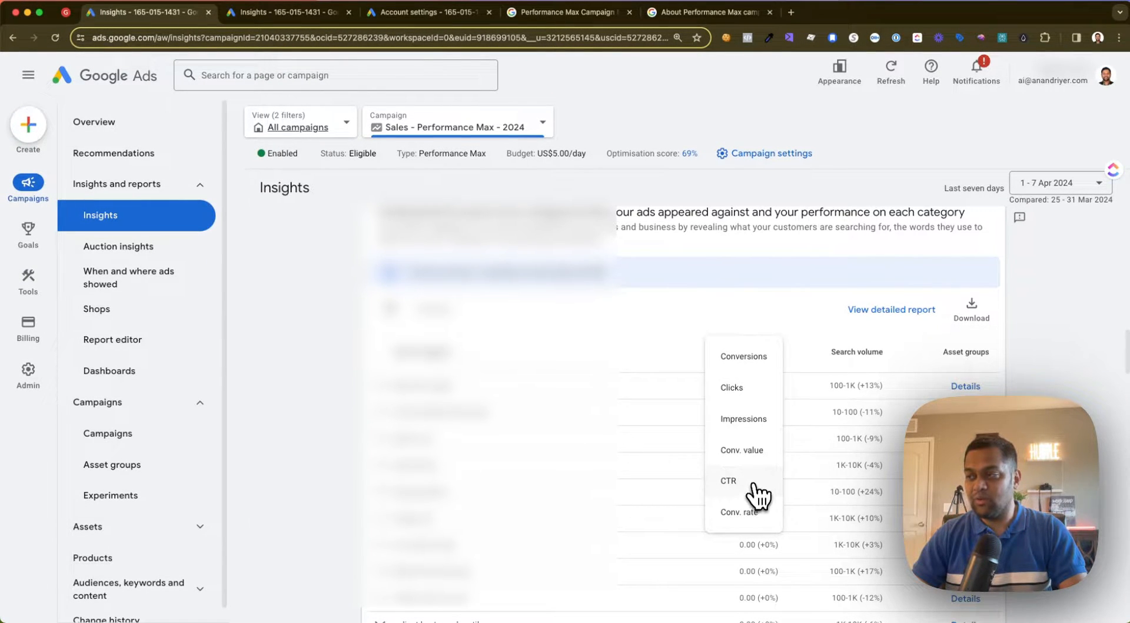
click(742, 355)
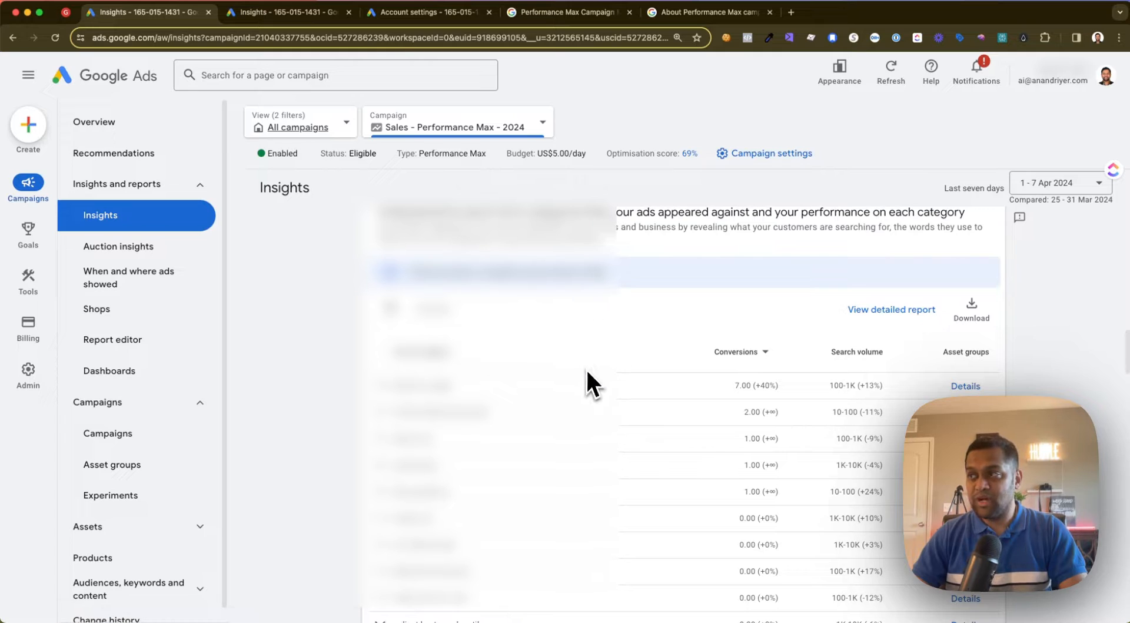
mouse_move(577, 311)
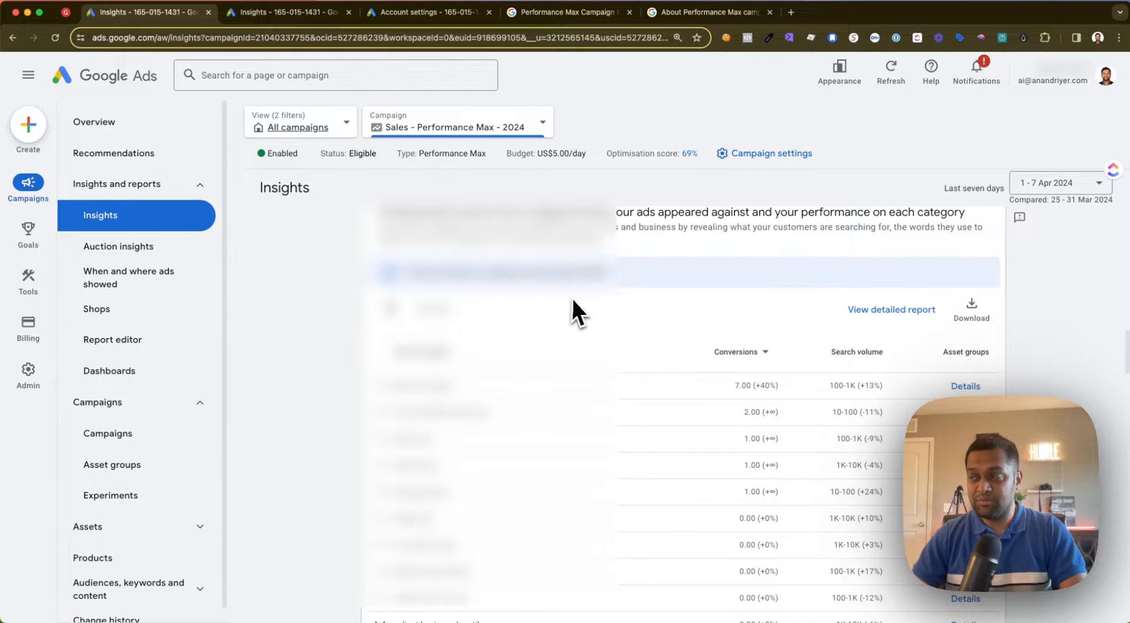
mouse_move(458, 353)
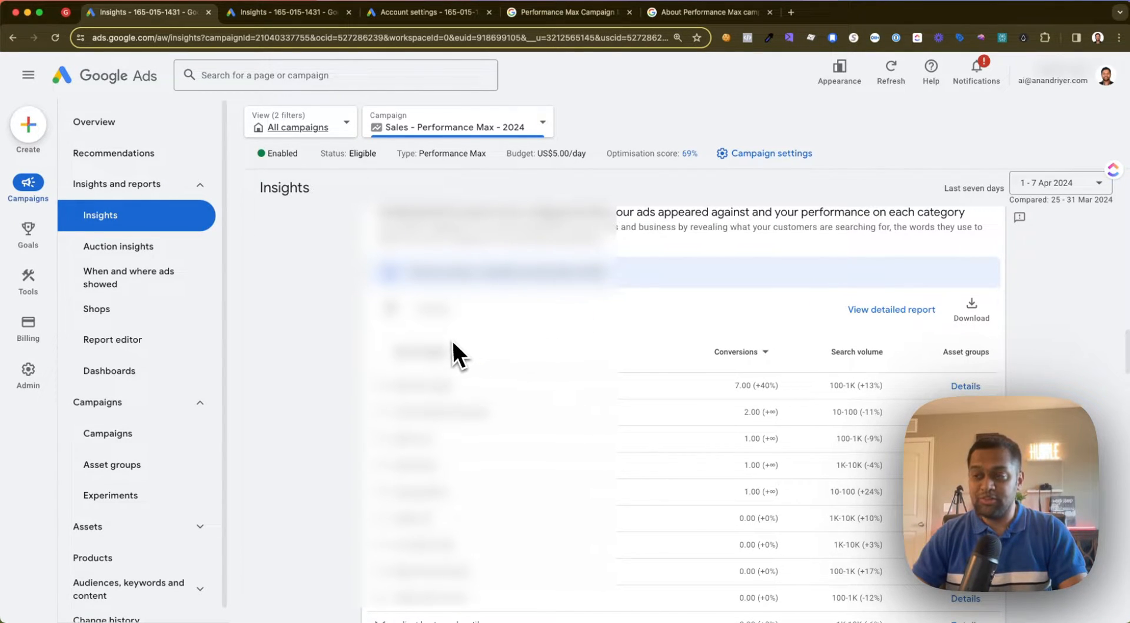
mouse_move(461, 339)
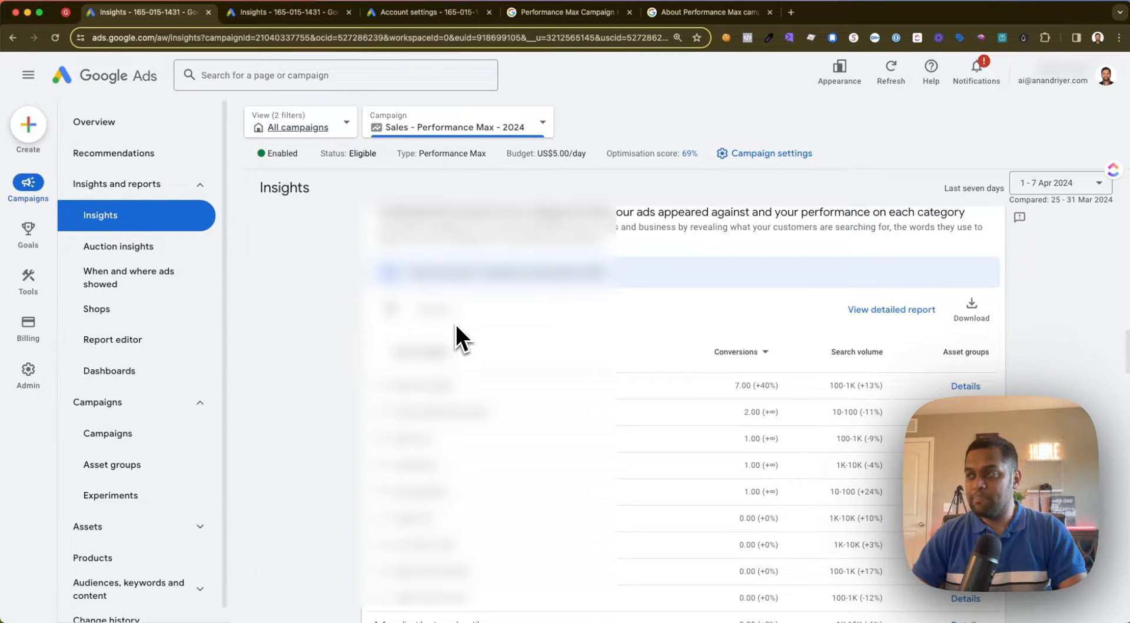
mouse_move(965, 387)
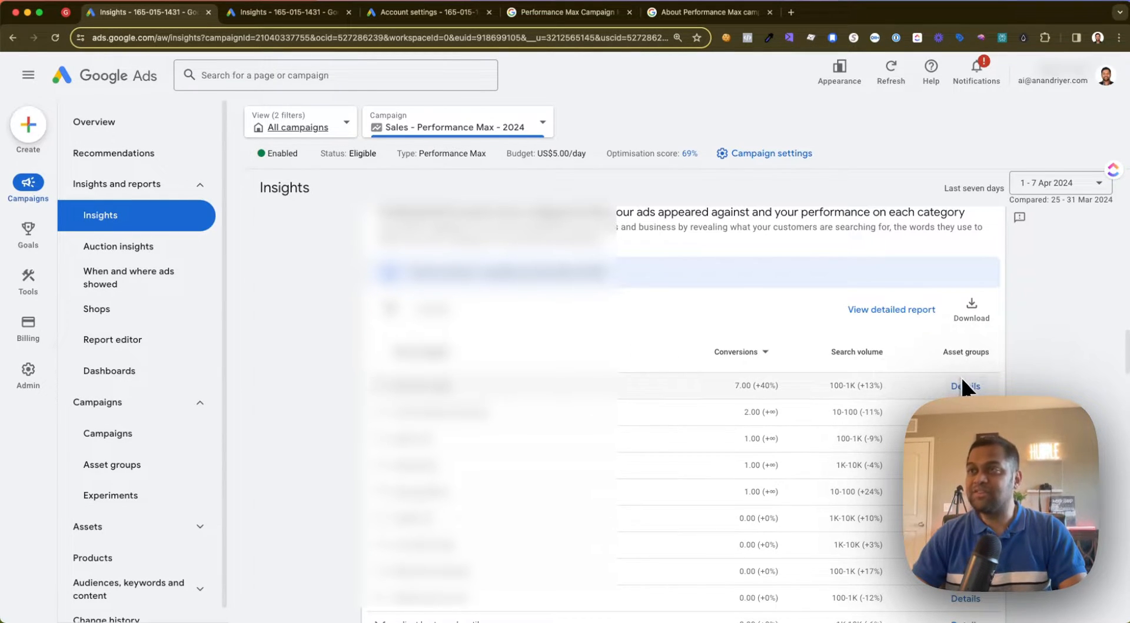
- Show the detailed Search terms report for the Sales - Performance Max - 2024 campaign
click(277, 13)
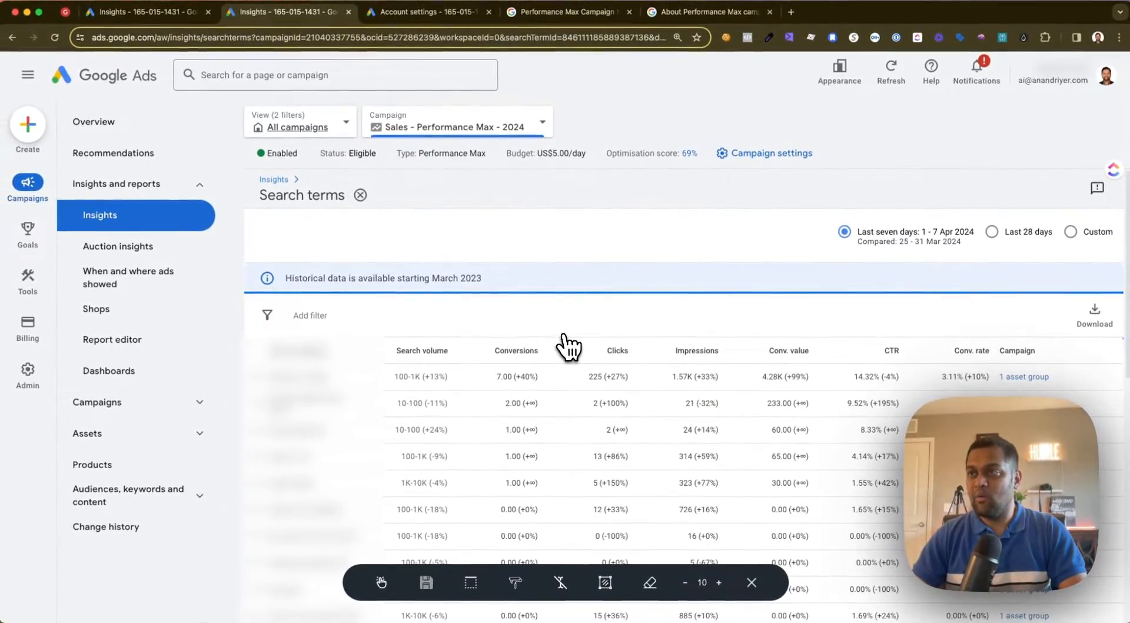
mouse_move(325, 210)
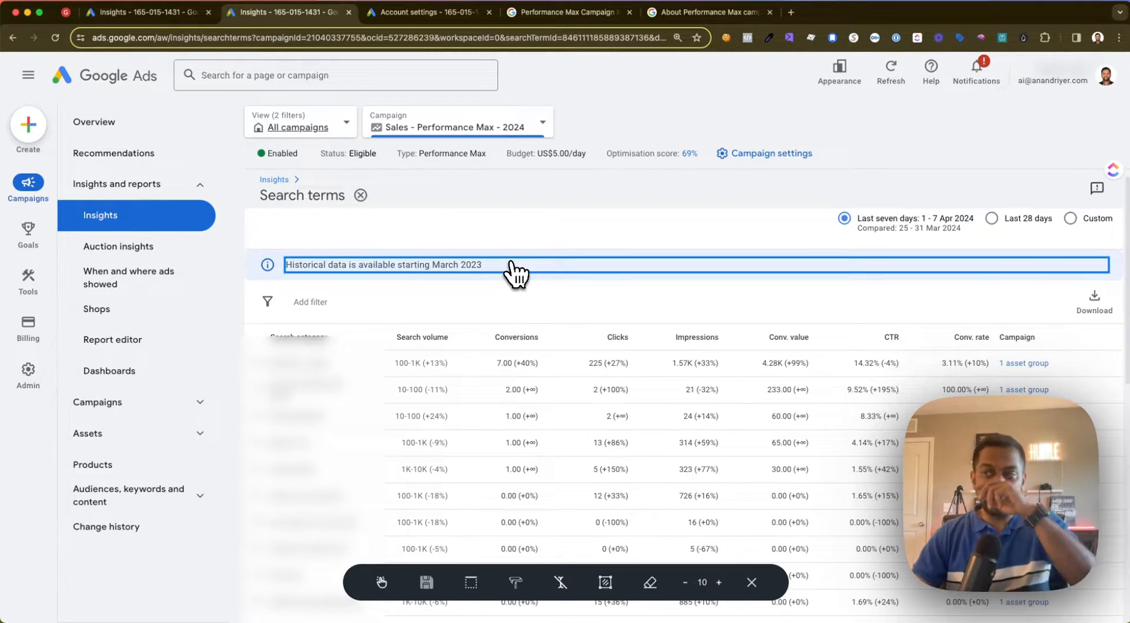
click(515, 336)
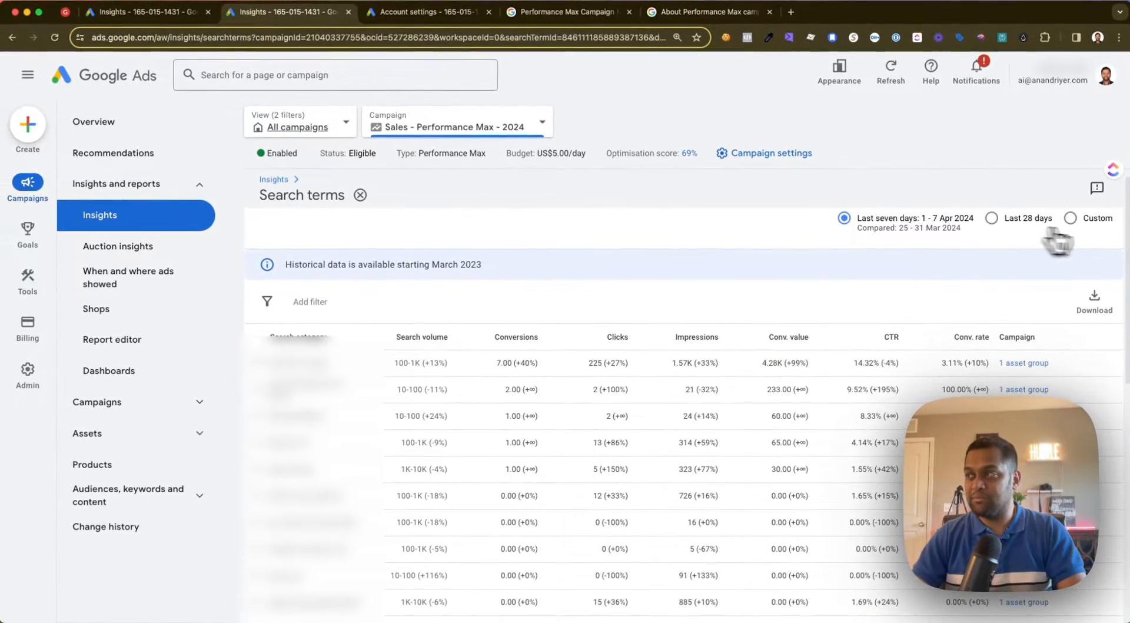
mouse_move(993, 224)
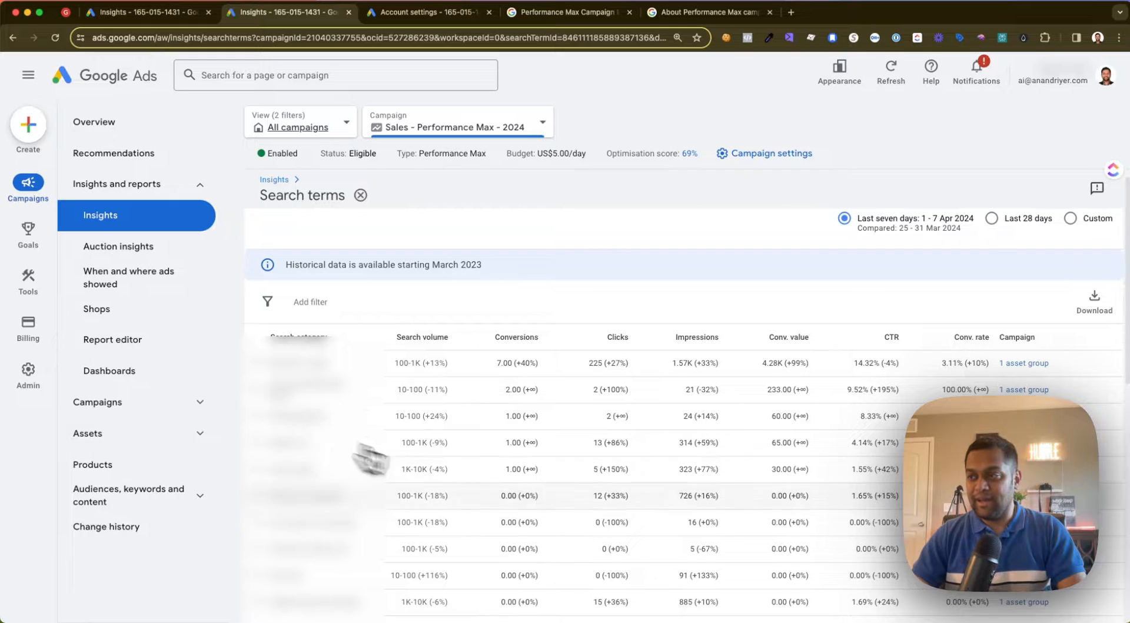
mouse_move(551, 502)
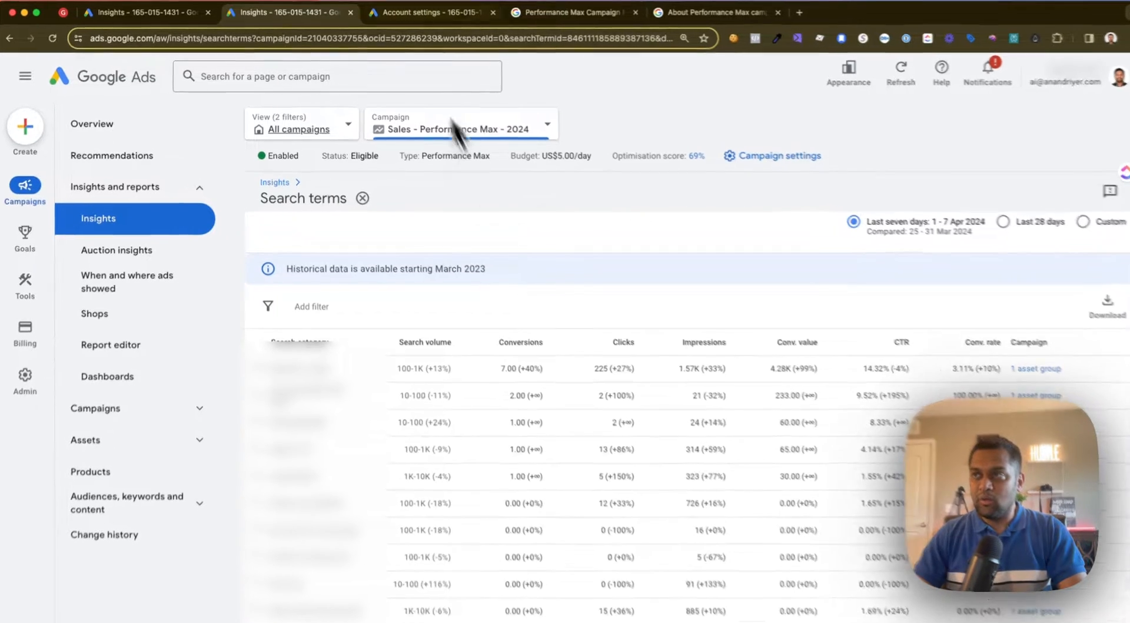
- Go to Admin > Account settings and bring the Negative keywords section into view
click(428, 13)
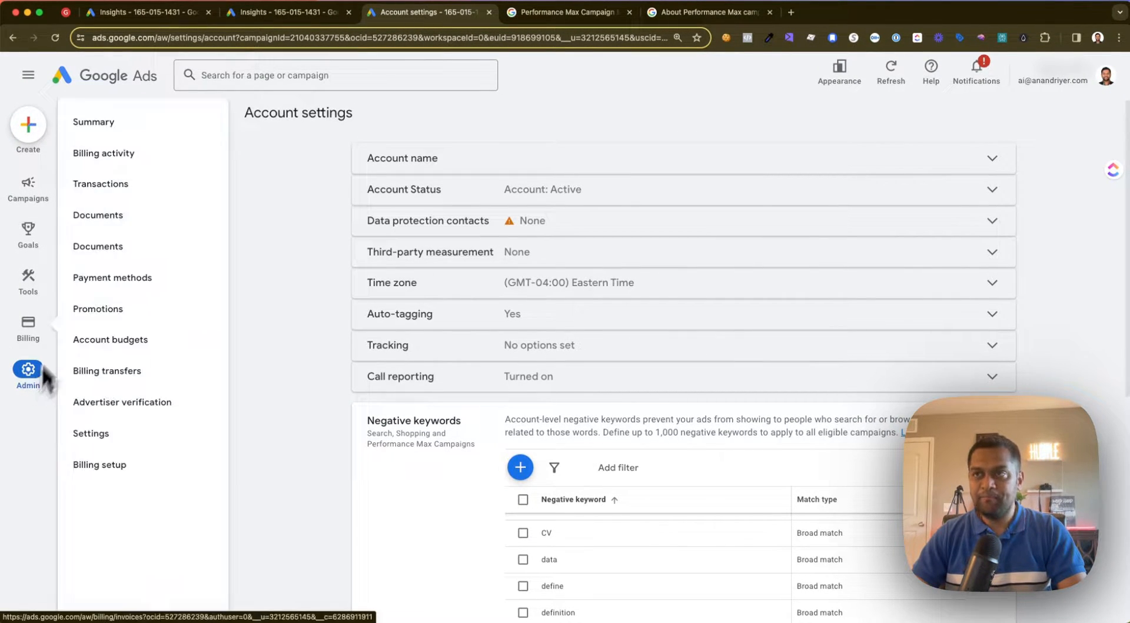
click(27, 370)
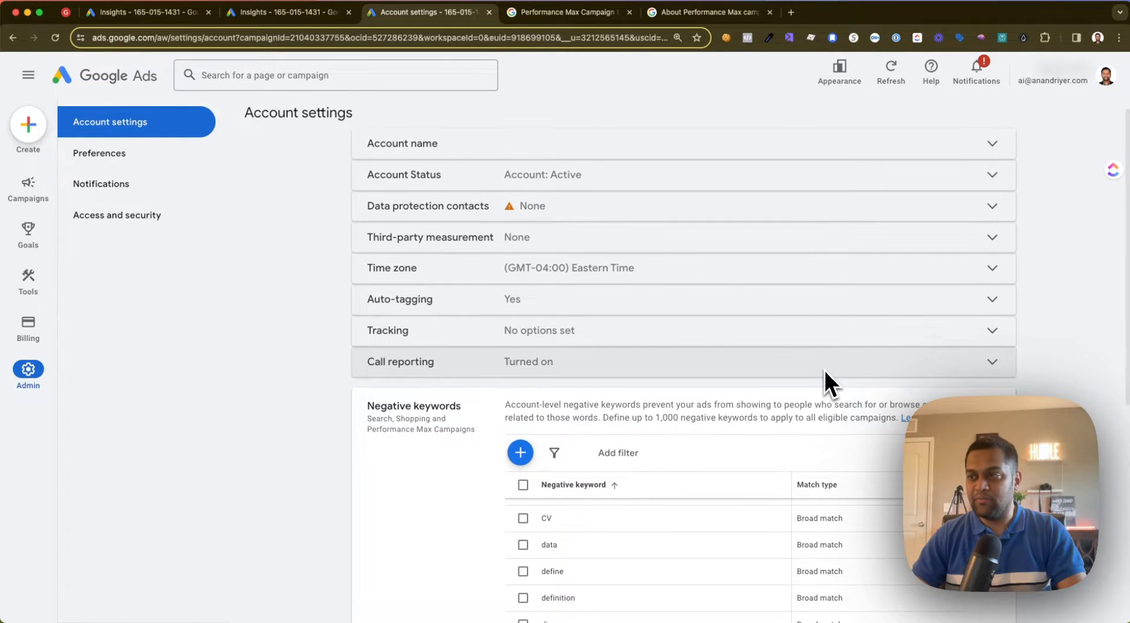
scroll(down, 3)
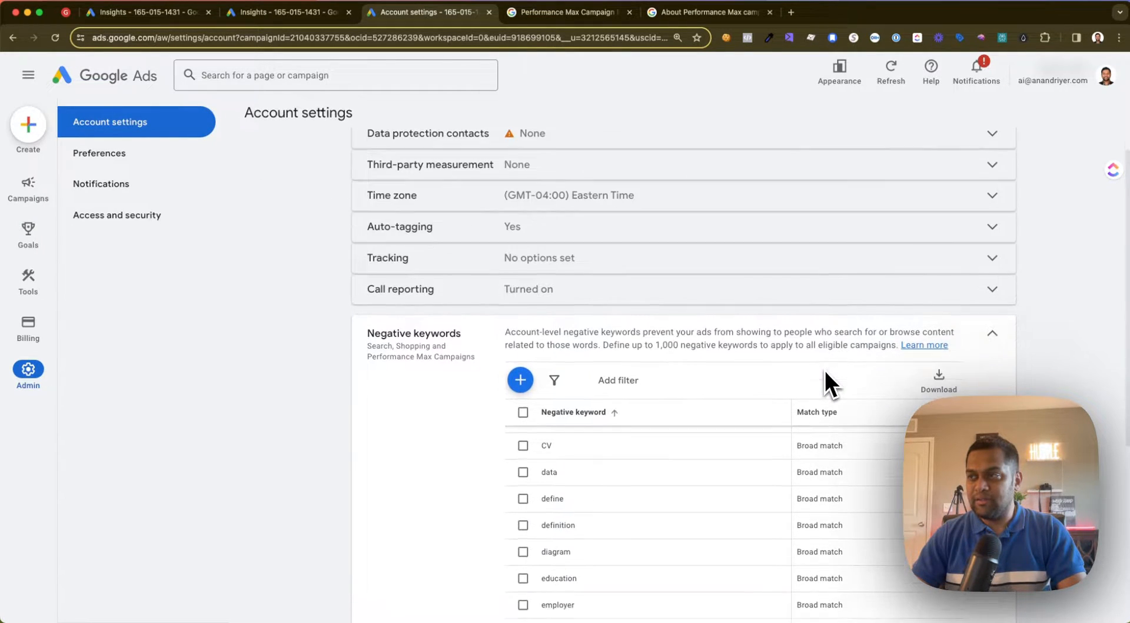
scroll(down, 3)
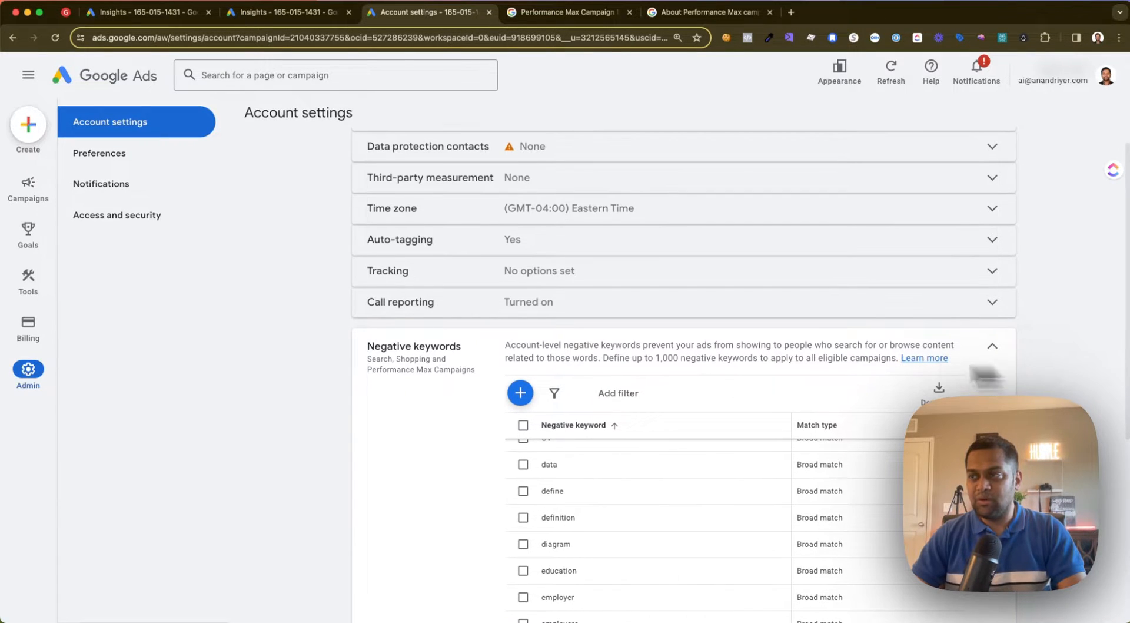
mouse_move(476, 362)
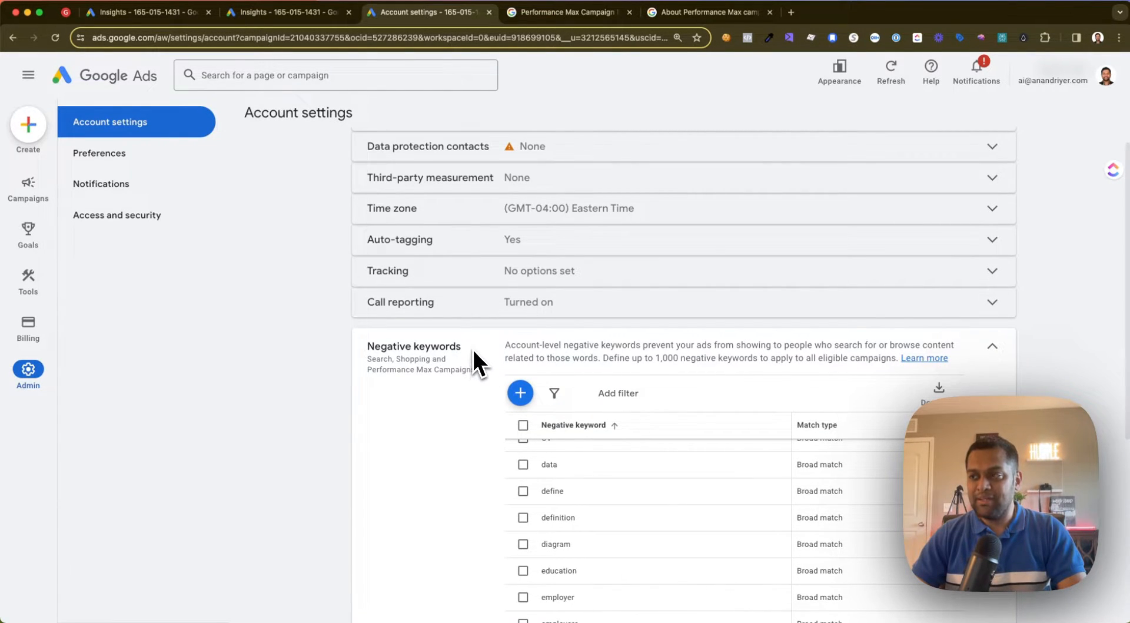
mouse_move(393, 364)
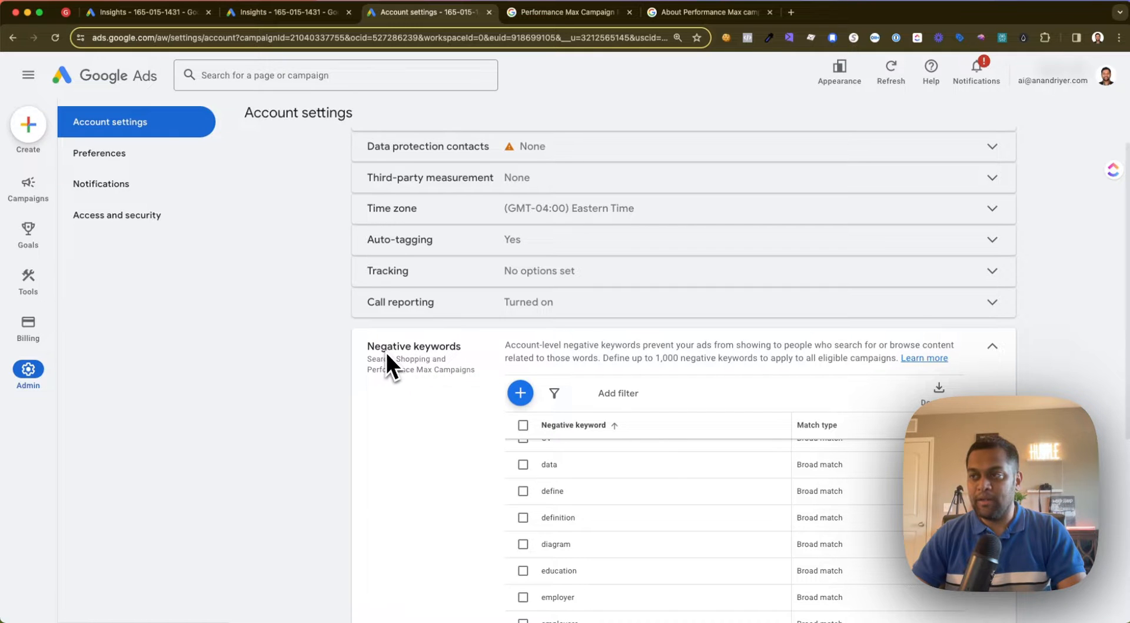
mouse_move(103, 326)
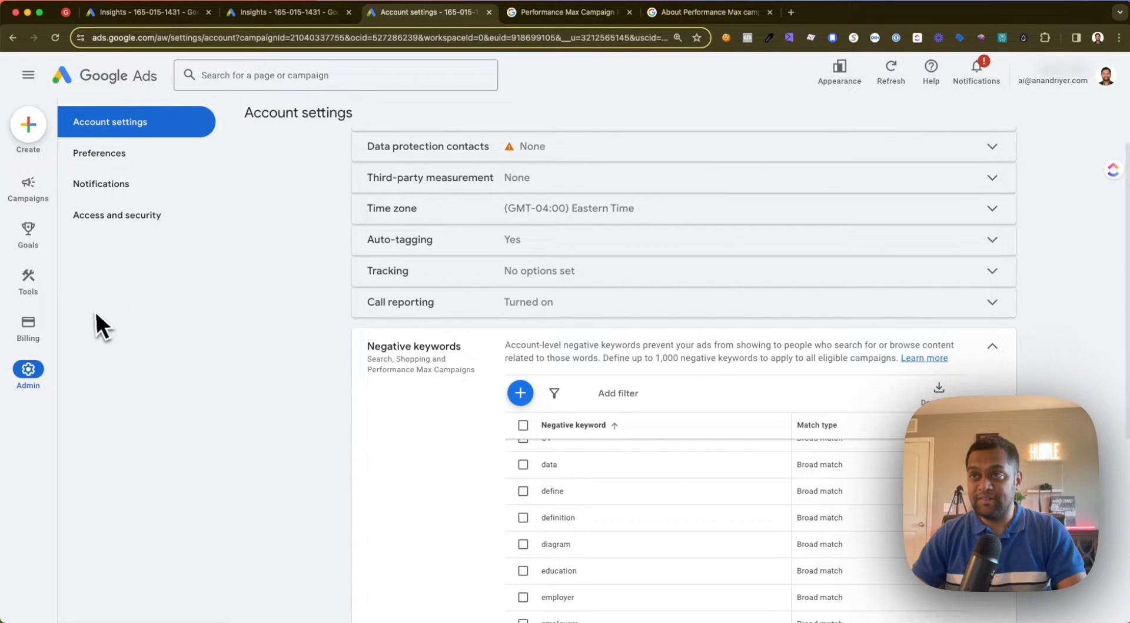
mouse_move(173, 130)
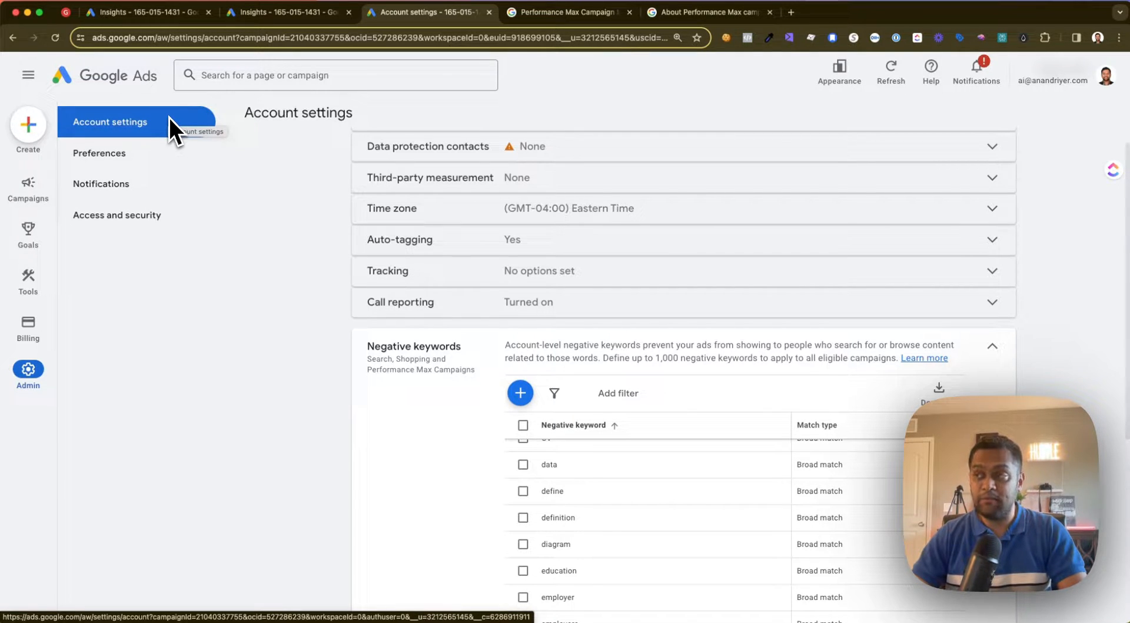
mouse_move(518, 393)
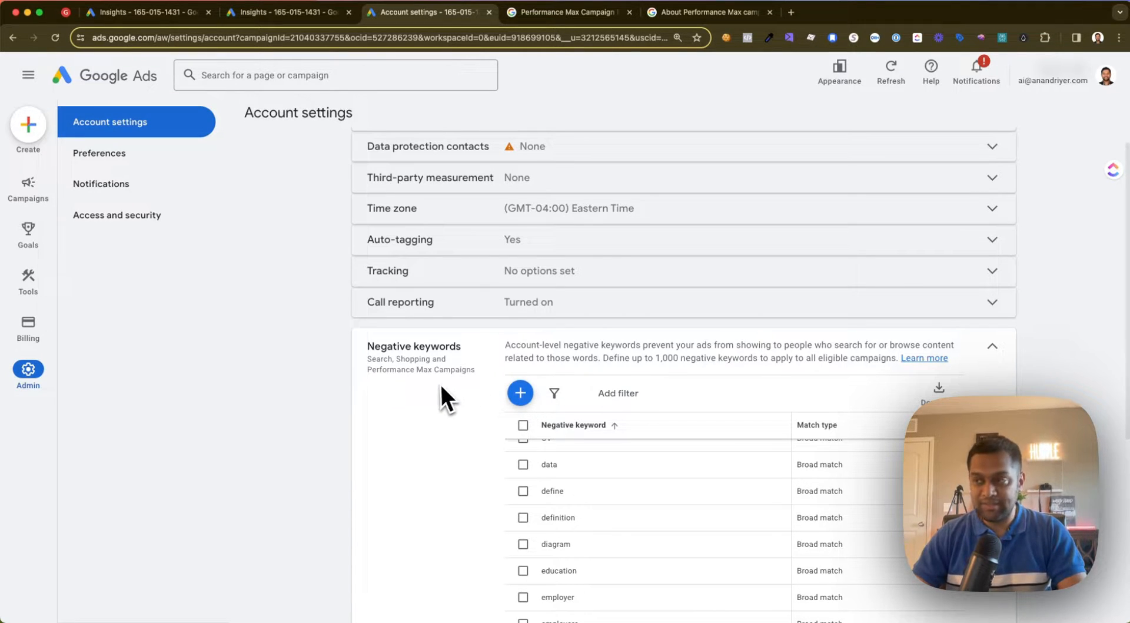
mouse_move(381, 404)
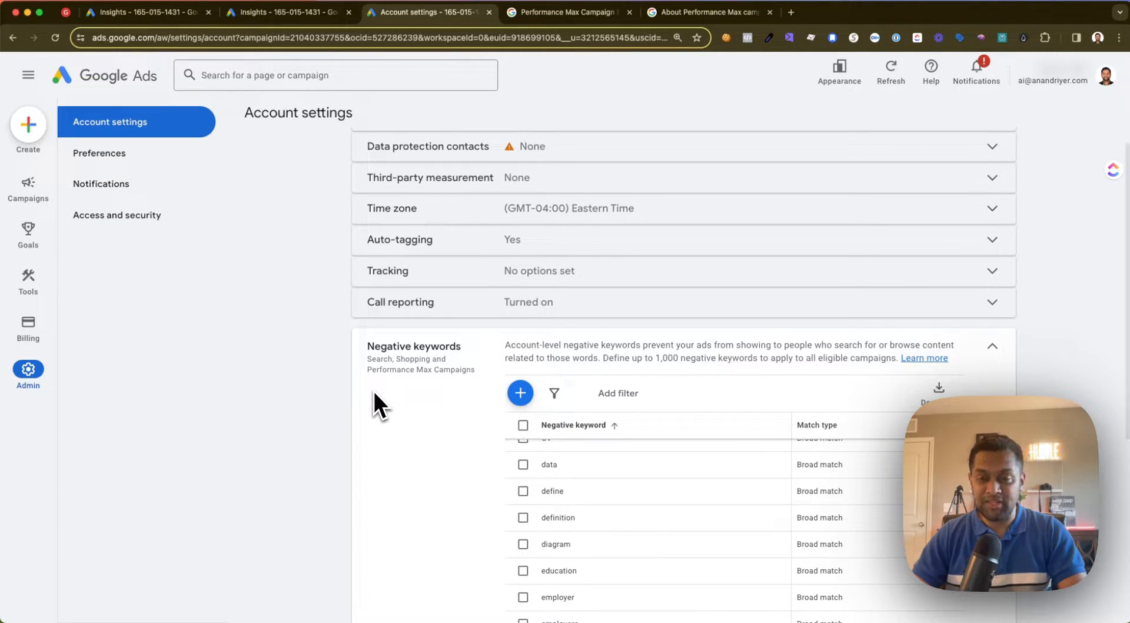
- Add free, cheap and travel as account-level negative keywords and save
click(519, 393)
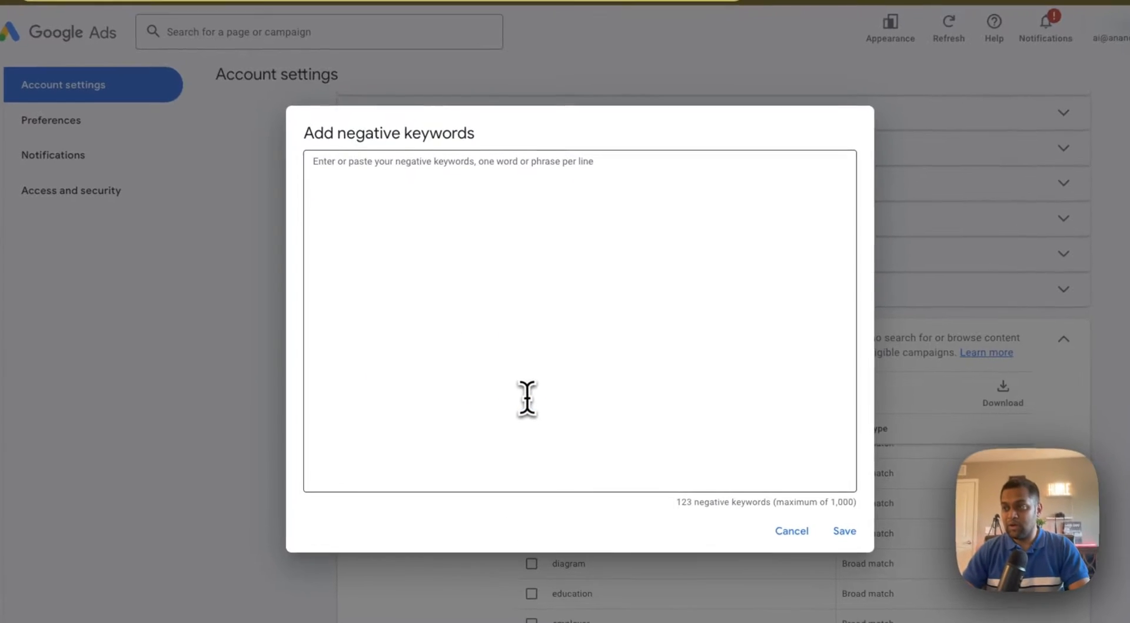
click(526, 397)
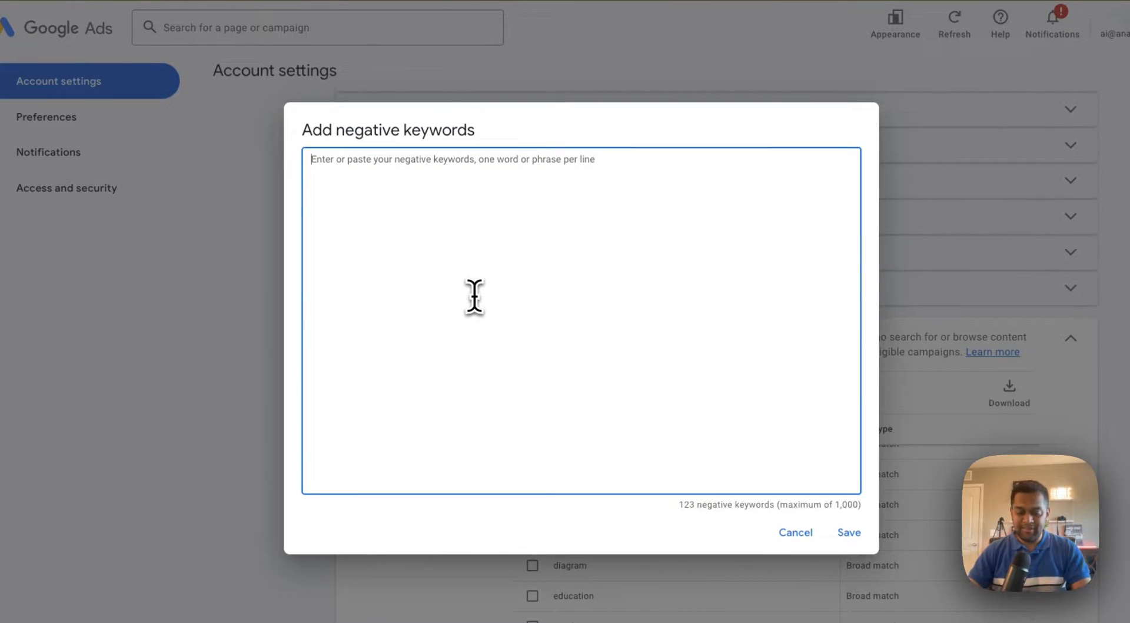
text(free)
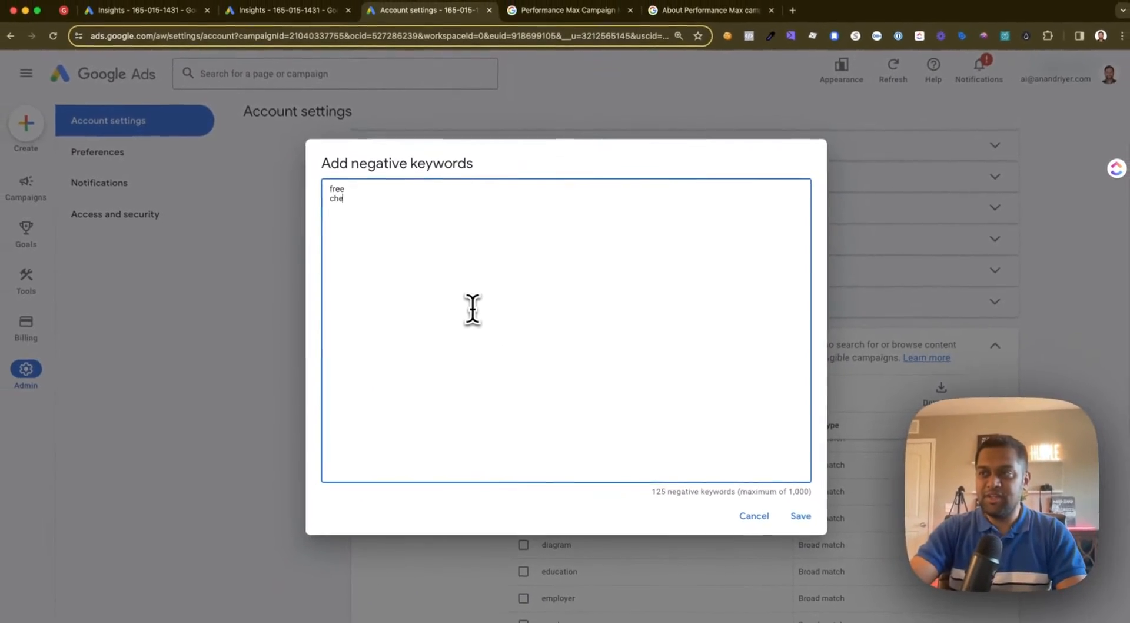
text(cheap)
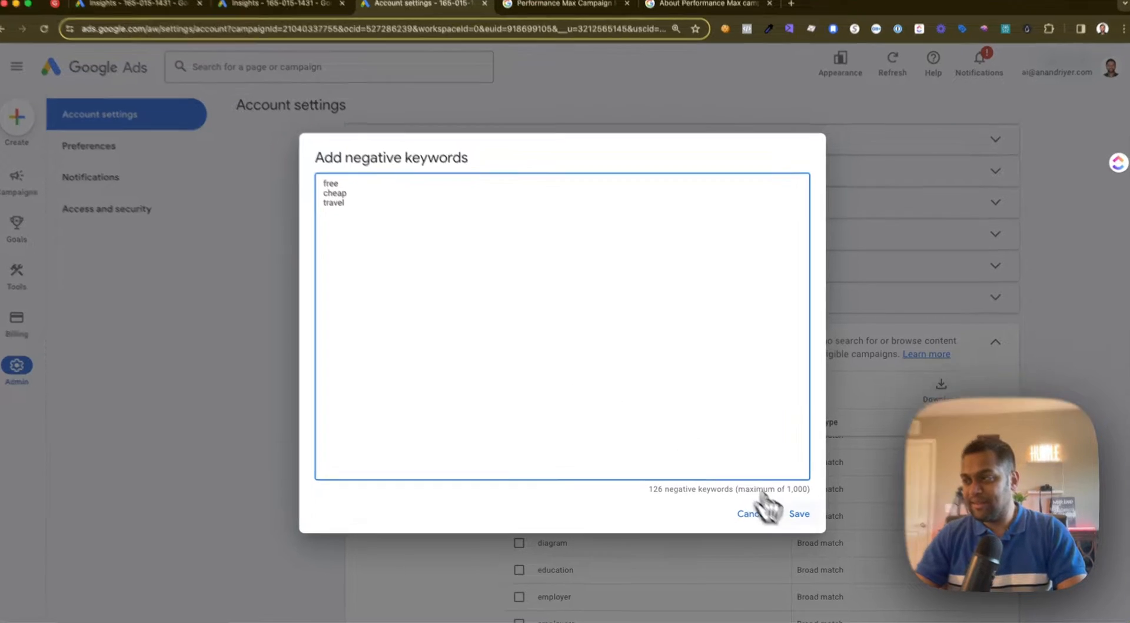
click(749, 513)
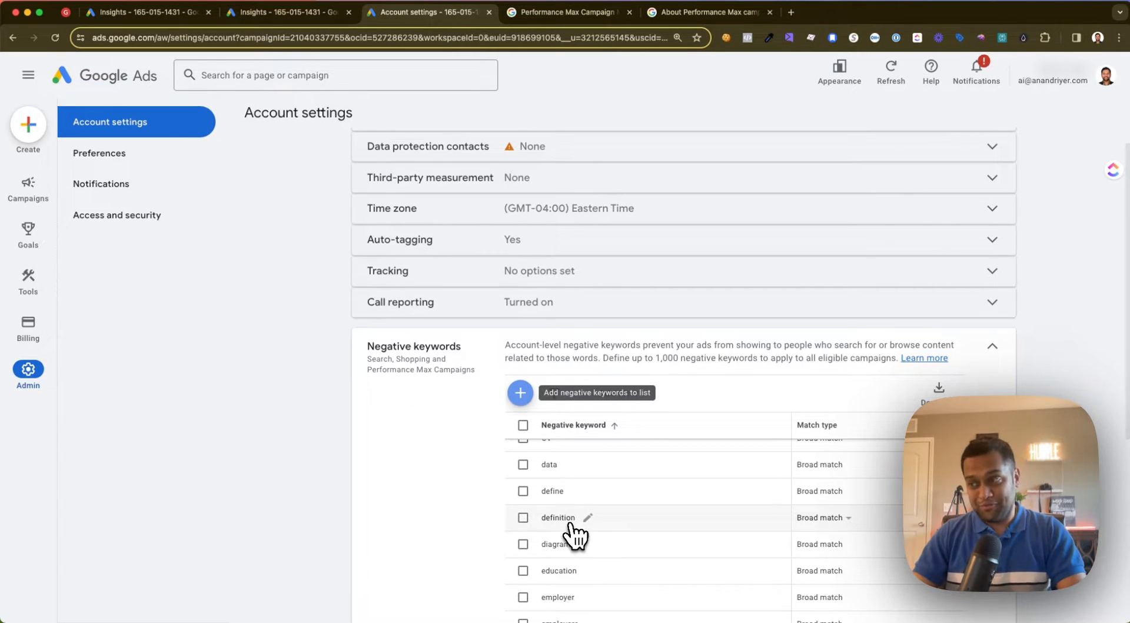
- Switch to the Performance Max Campaign Modification Request Form
click(566, 12)
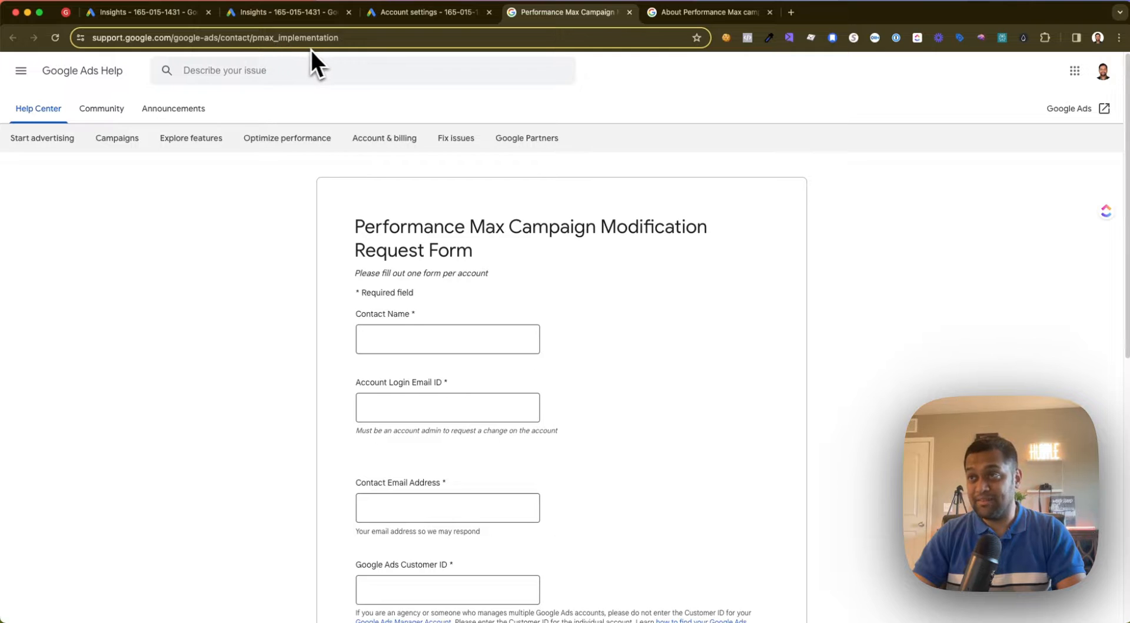
mouse_move(709, 207)
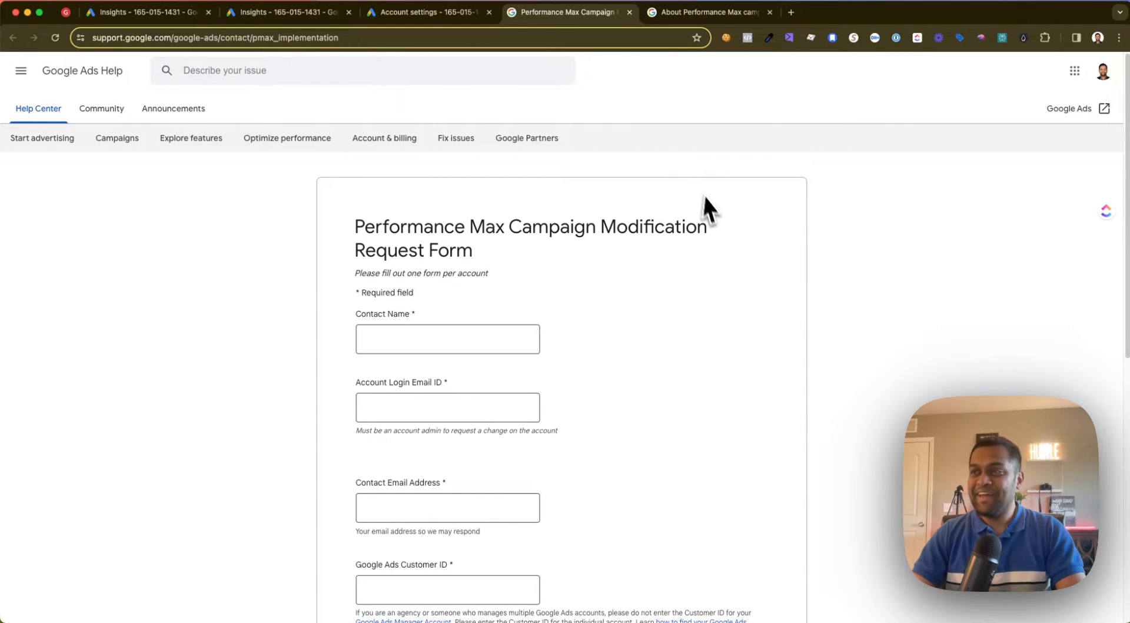
- Scroll the request form down to the Type of change requested radio buttons
scroll(down, 3)
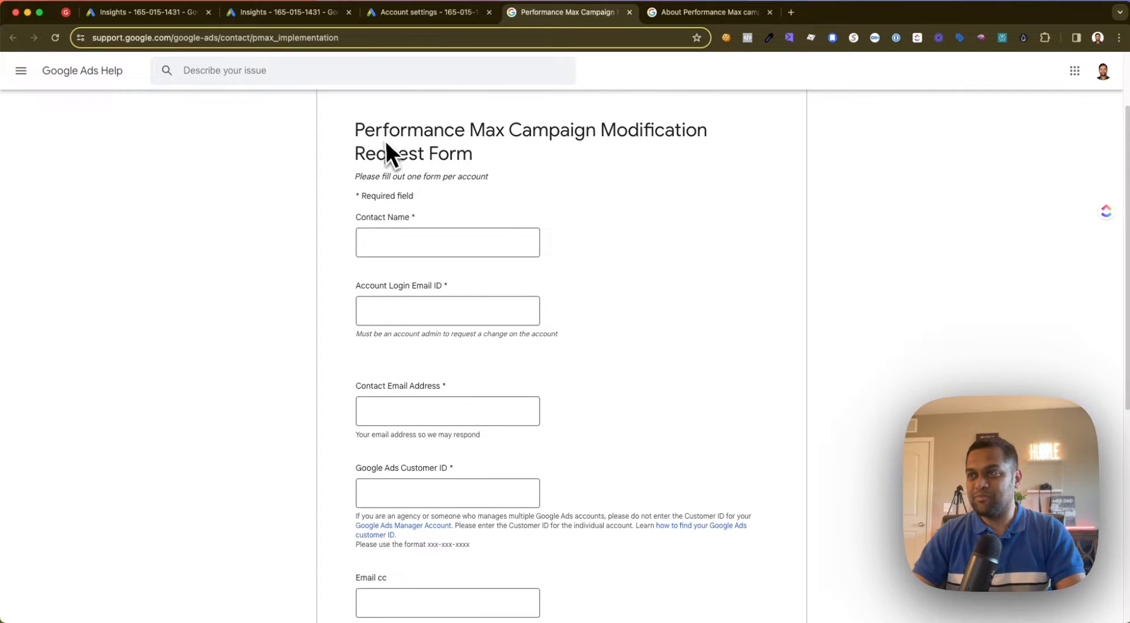
mouse_move(678, 160)
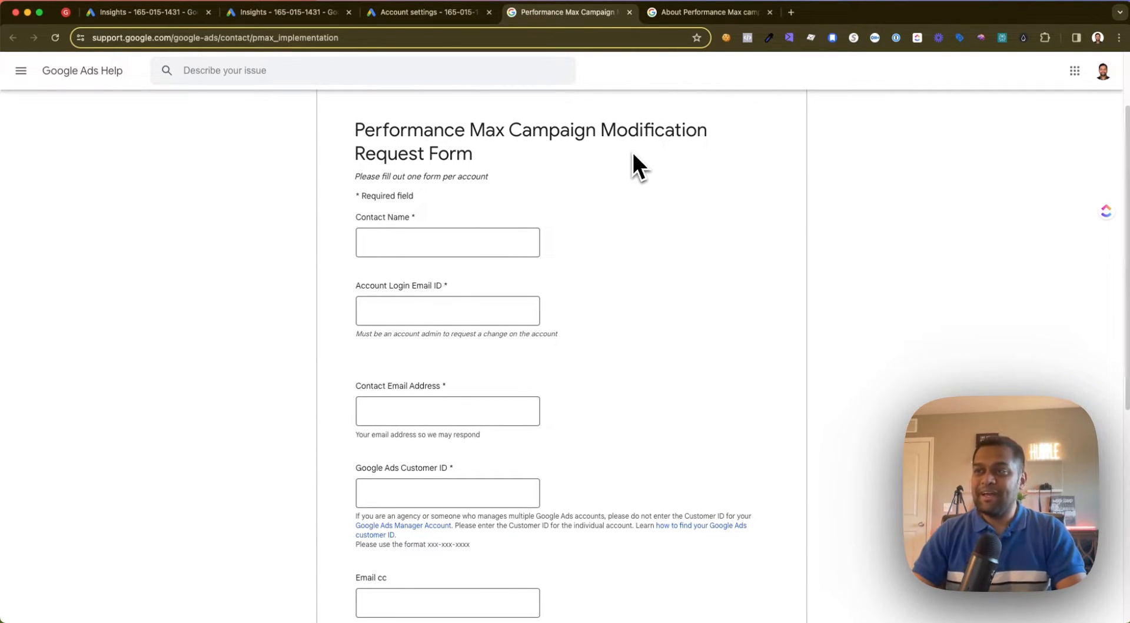
mouse_move(476, 295)
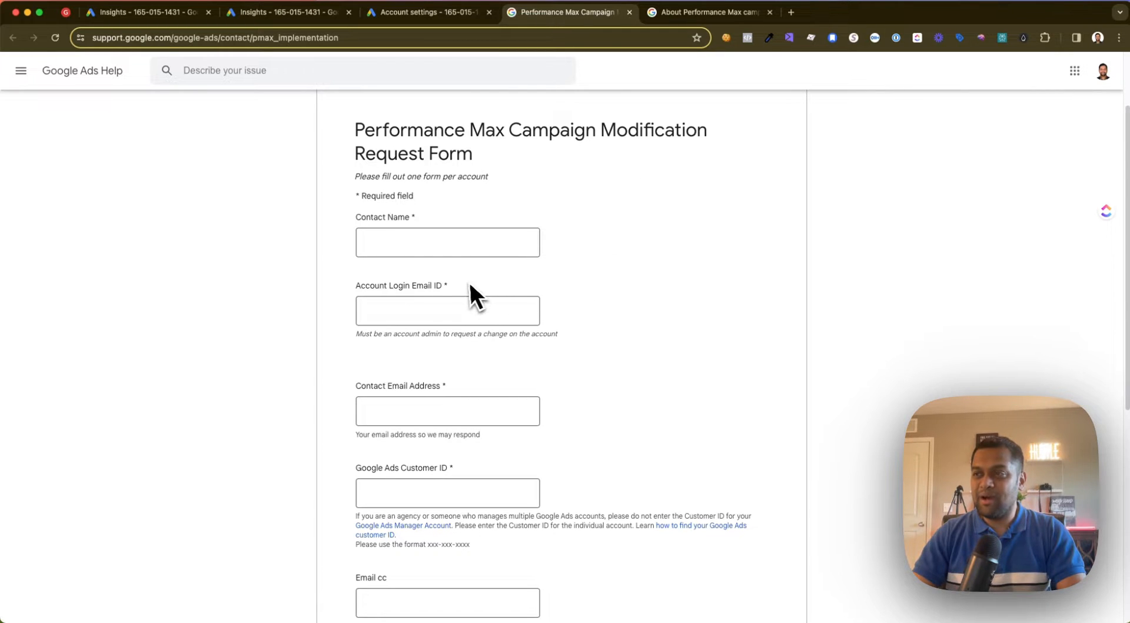
scroll(down, 3)
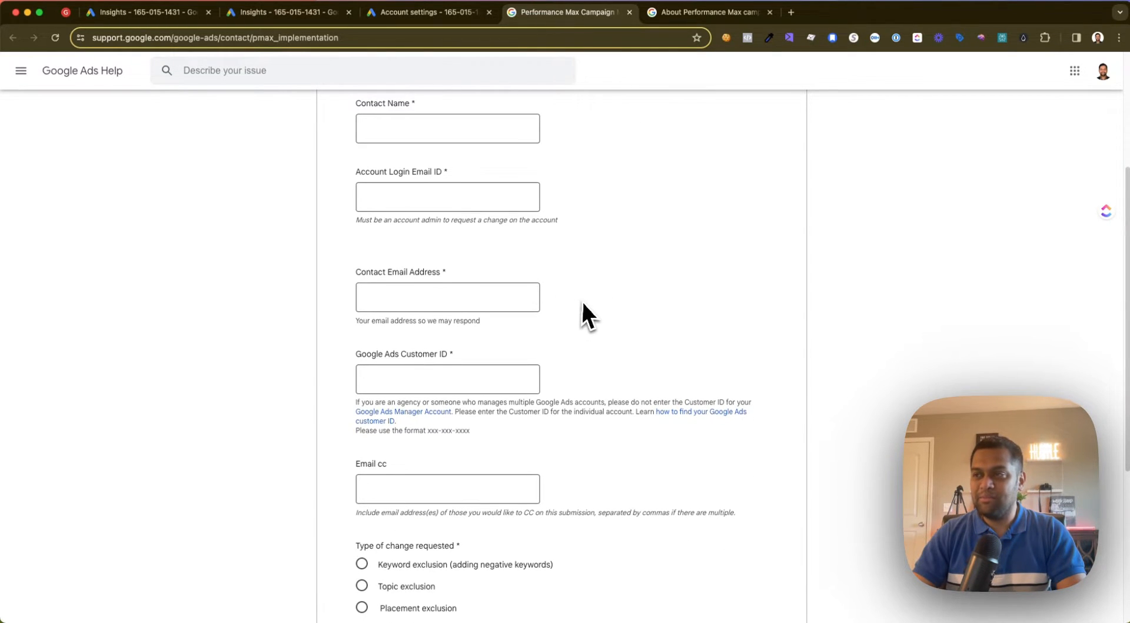
scroll(down, 3)
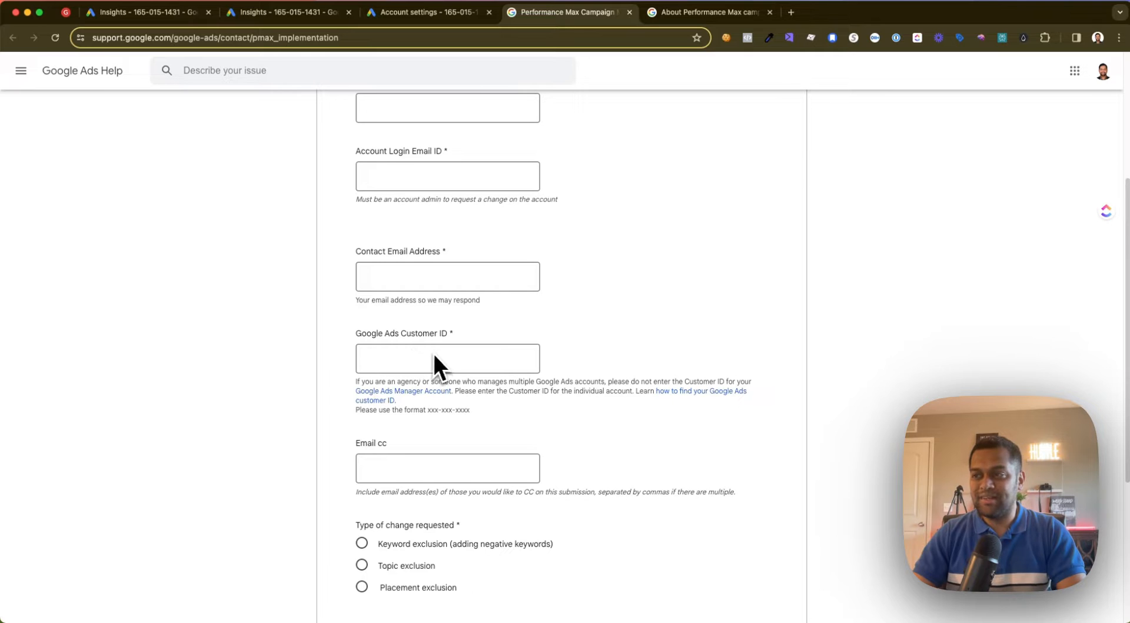
mouse_move(919, 190)
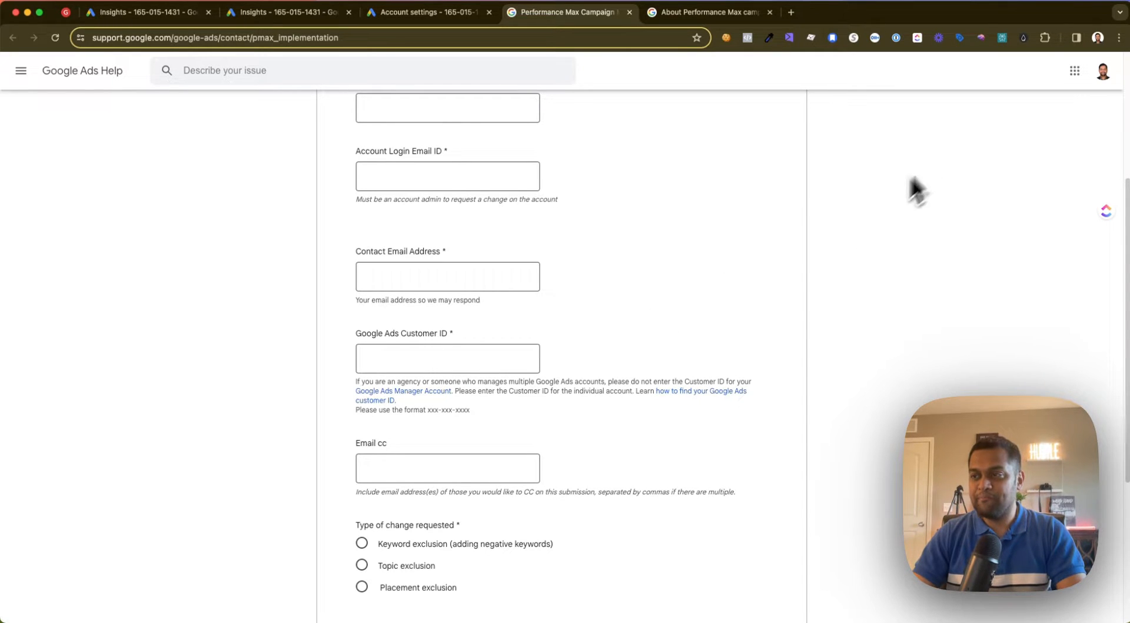
scroll(down, 3)
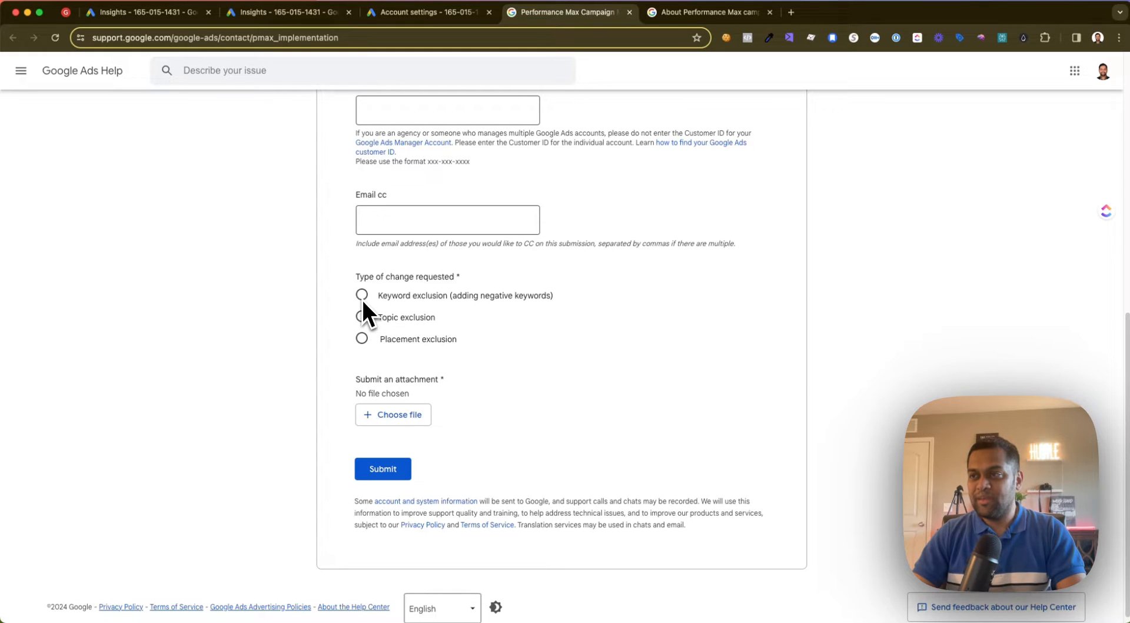
mouse_move(369, 344)
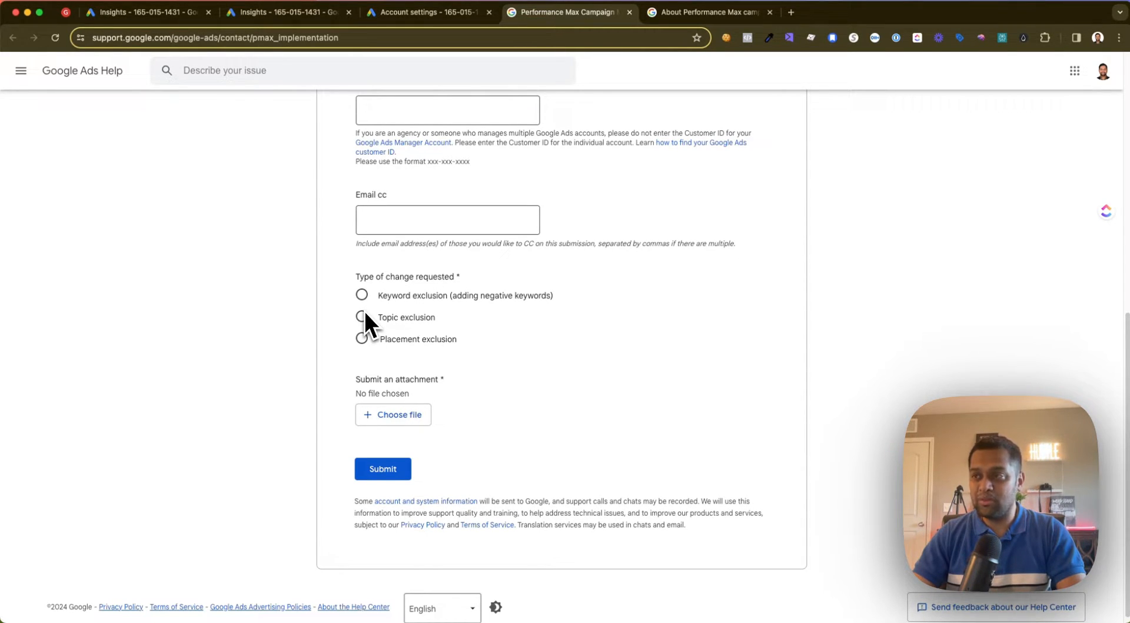
- Choose 'Keyword exclusion (adding negative keywords)' with Exclusion level set to Campaign level
click(362, 339)
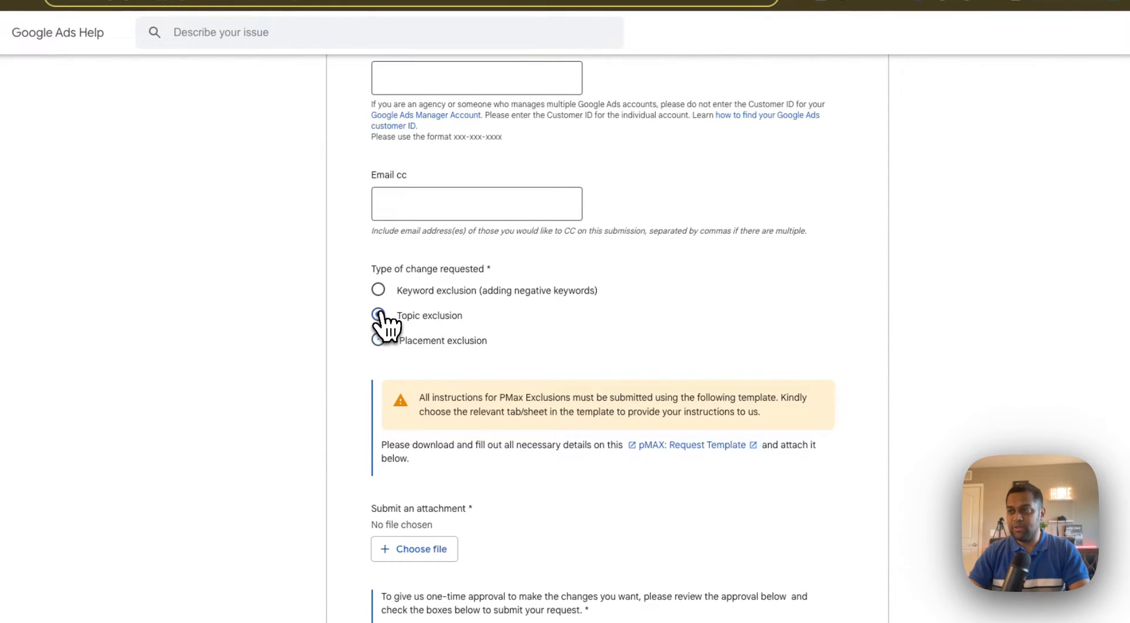
click(378, 290)
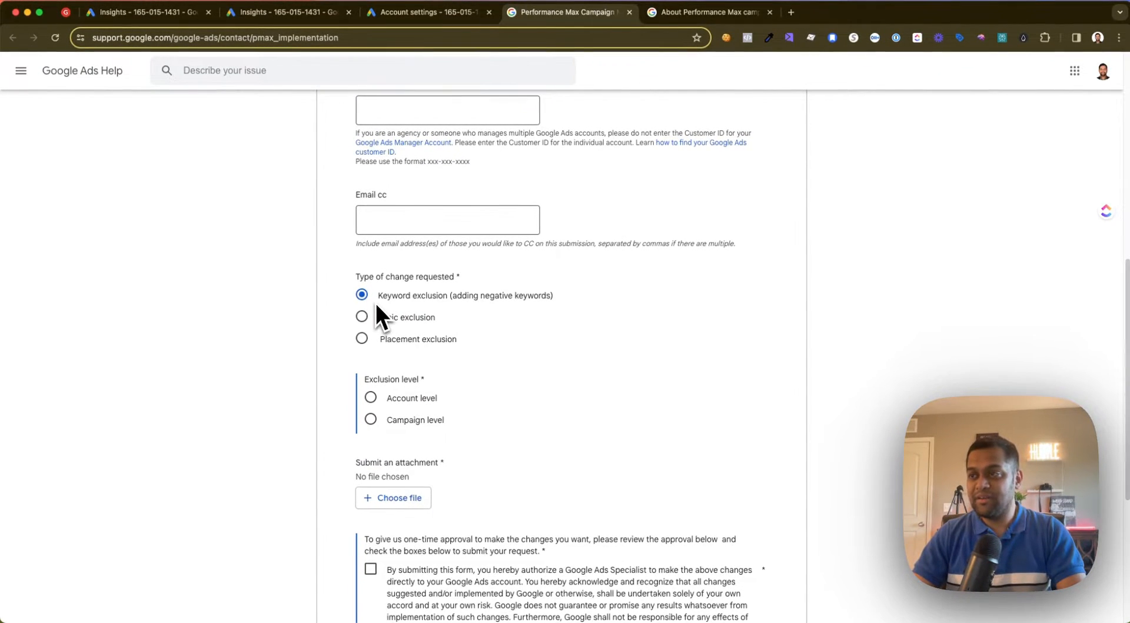
scroll(down, 3)
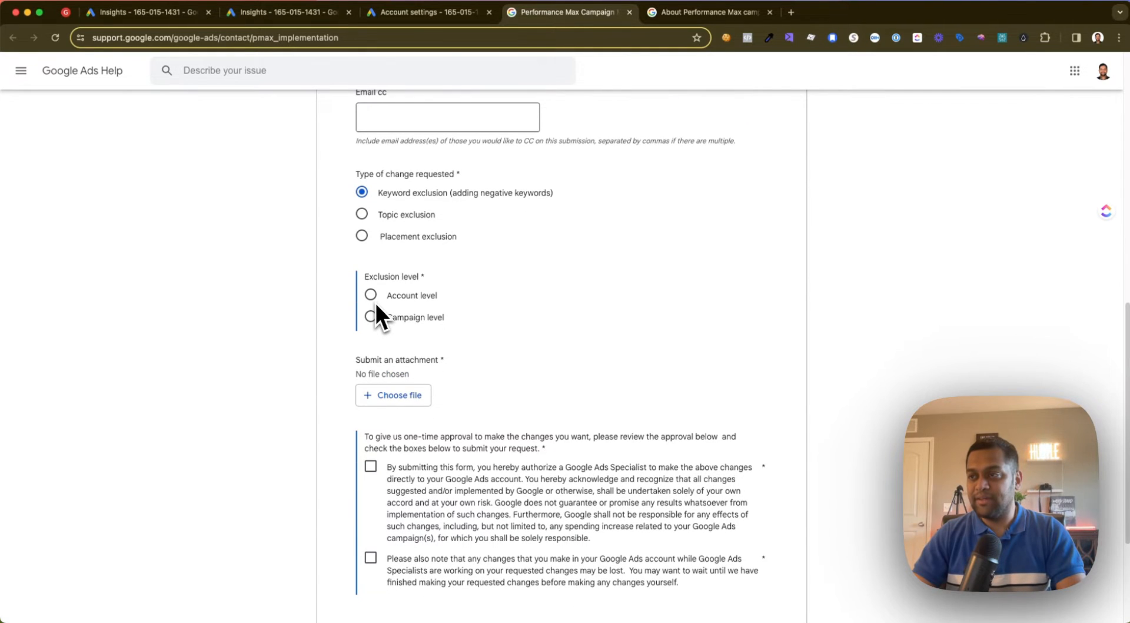
click(369, 316)
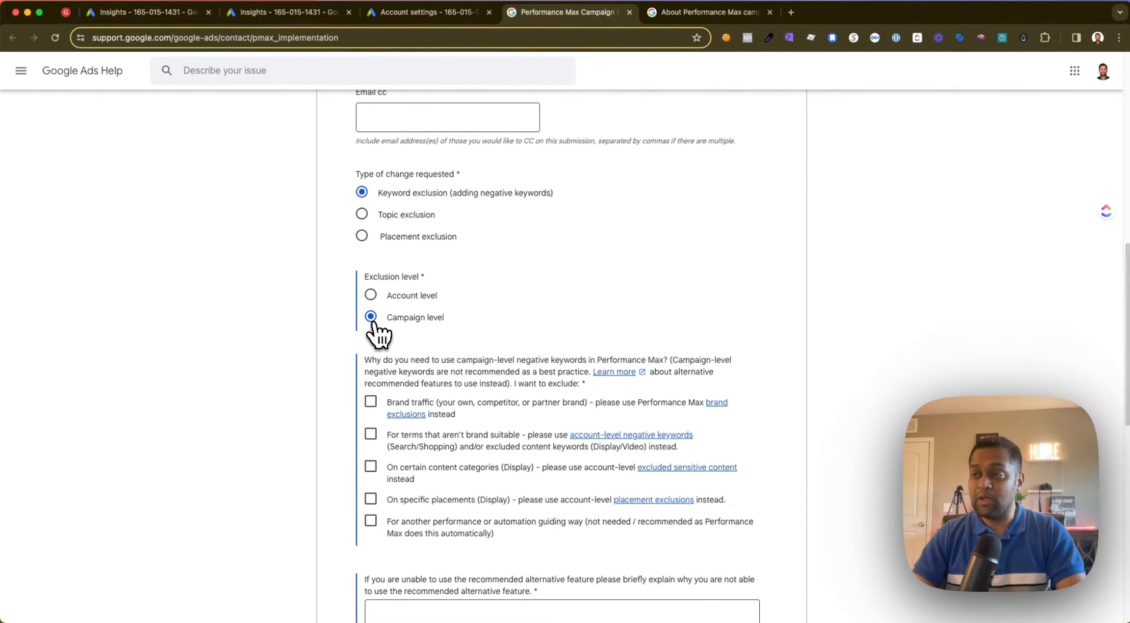
scroll(down, 3)
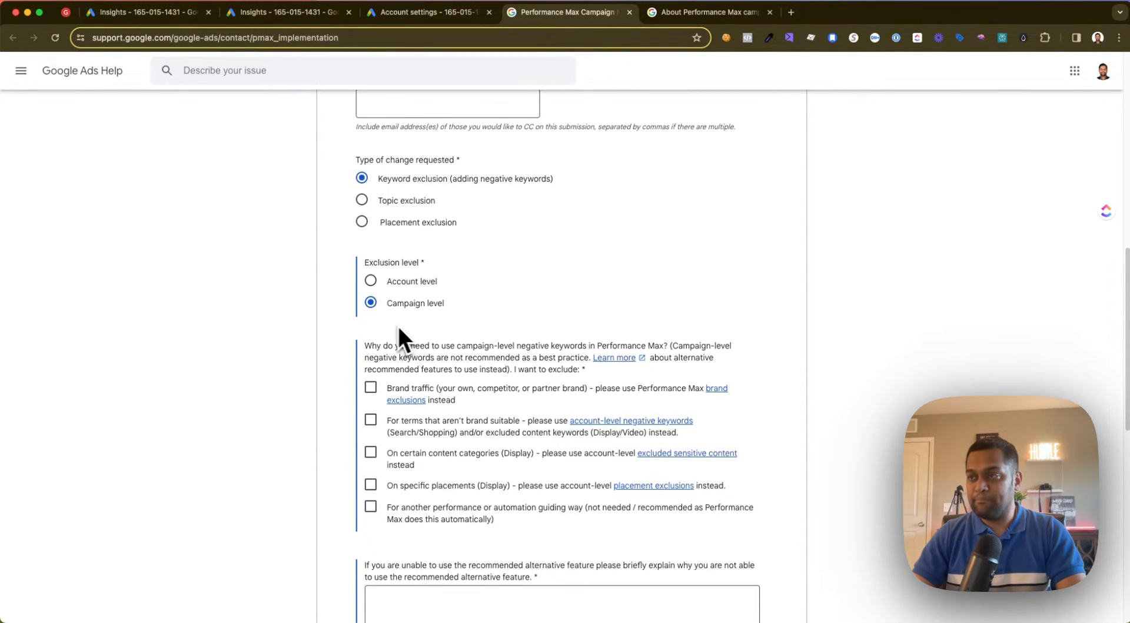
scroll(down, 3)
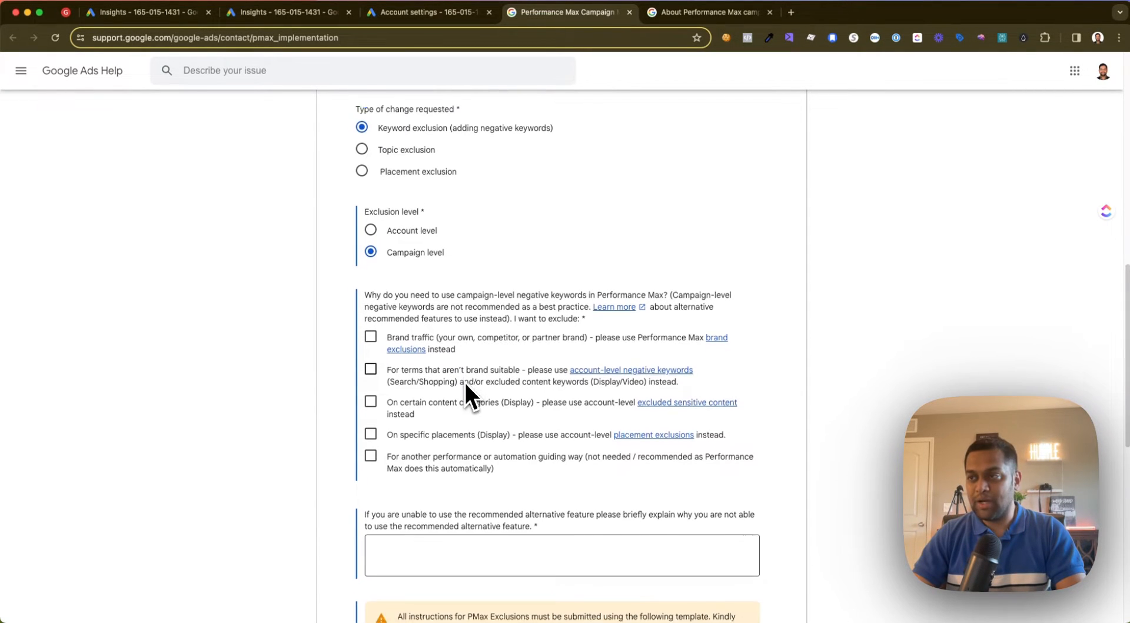
scroll(down, 3)
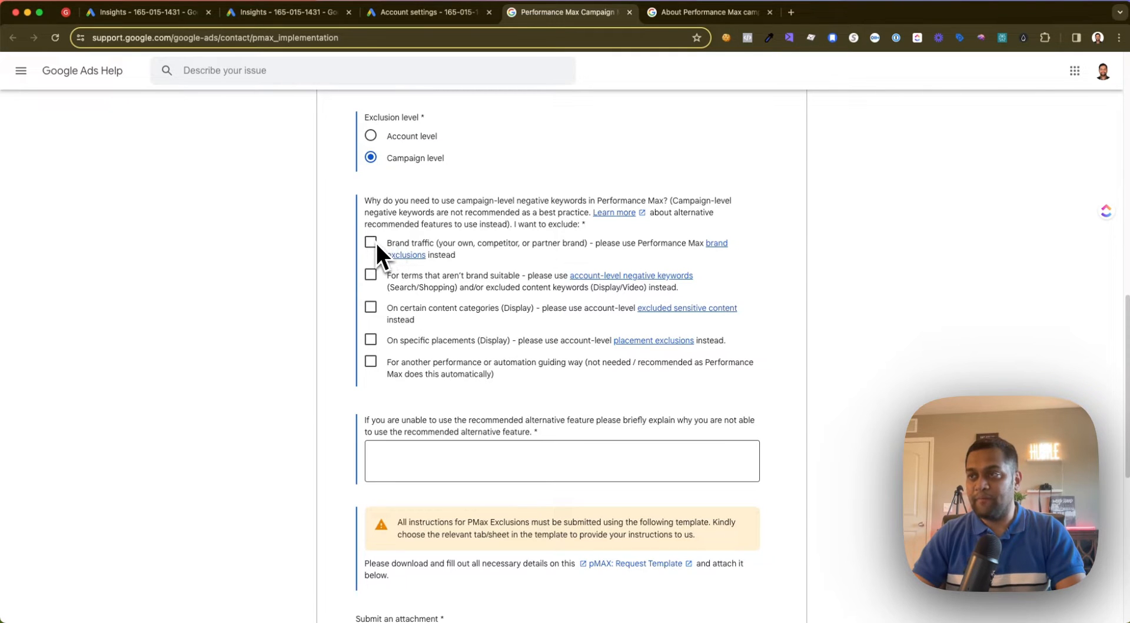
mouse_move(482, 272)
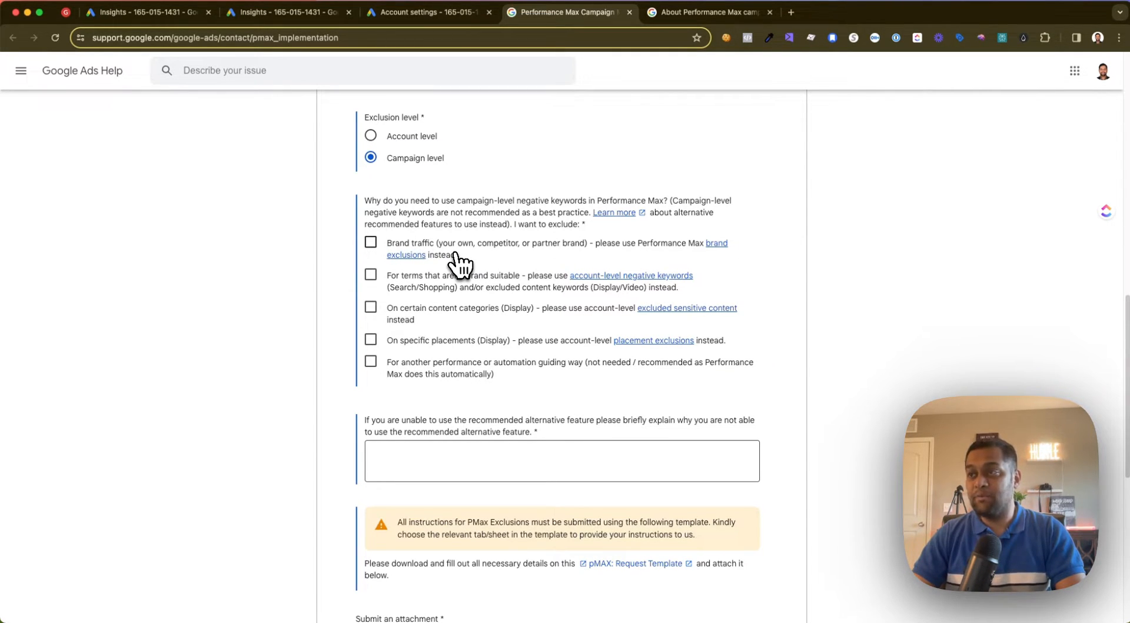
mouse_move(548, 256)
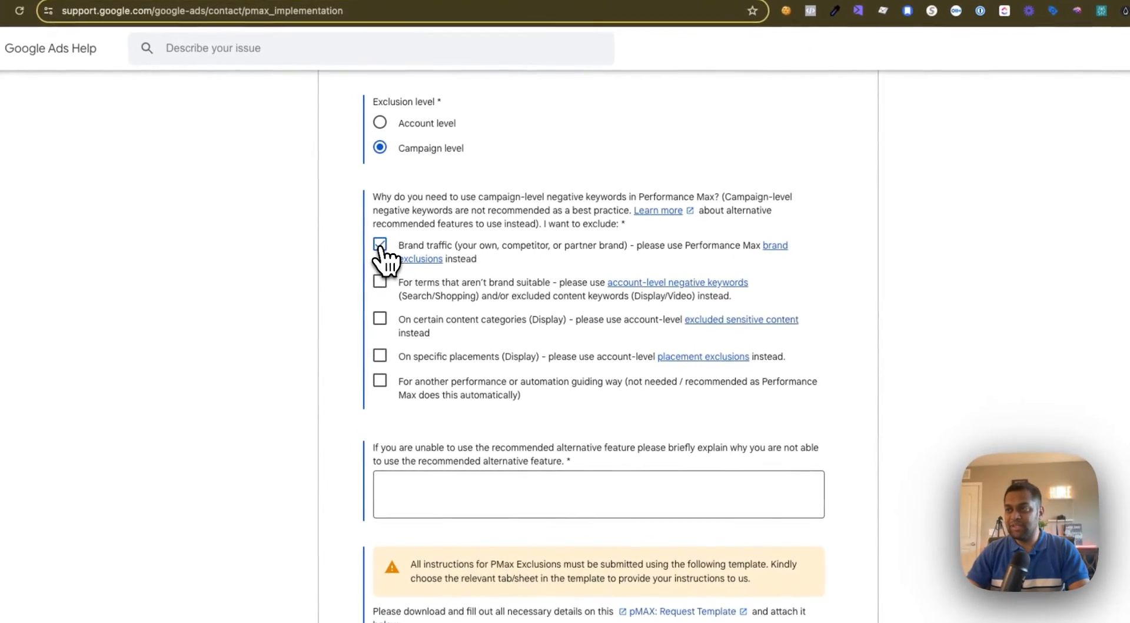
- Tick Brand traffic as the campaign-level reason and review the Submit an attachment section
click(380, 244)
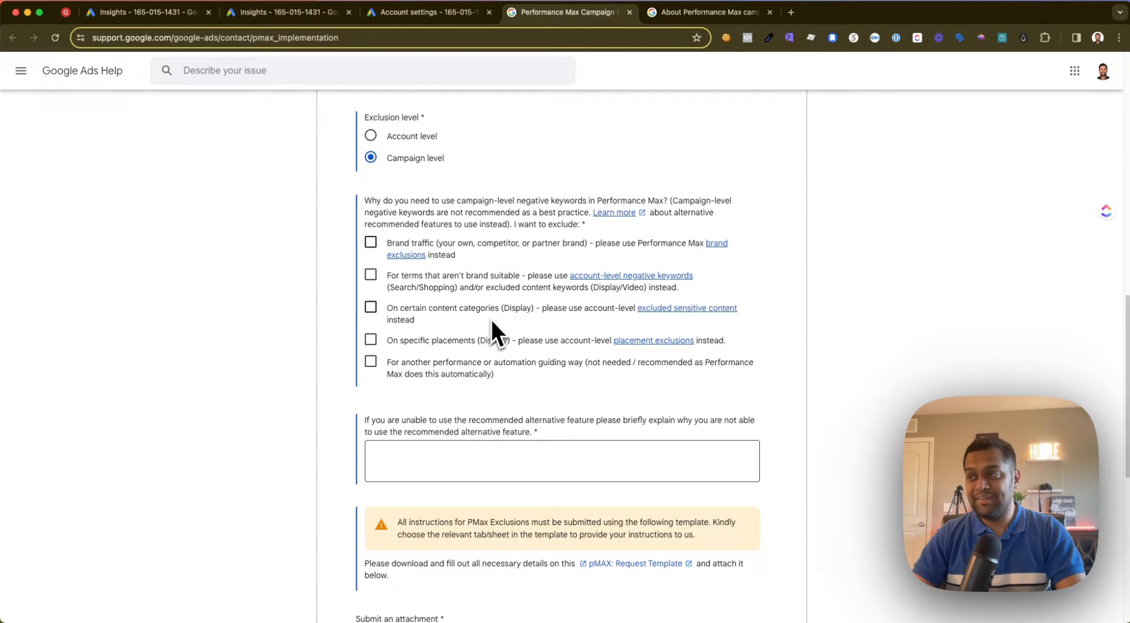
mouse_move(673, 331)
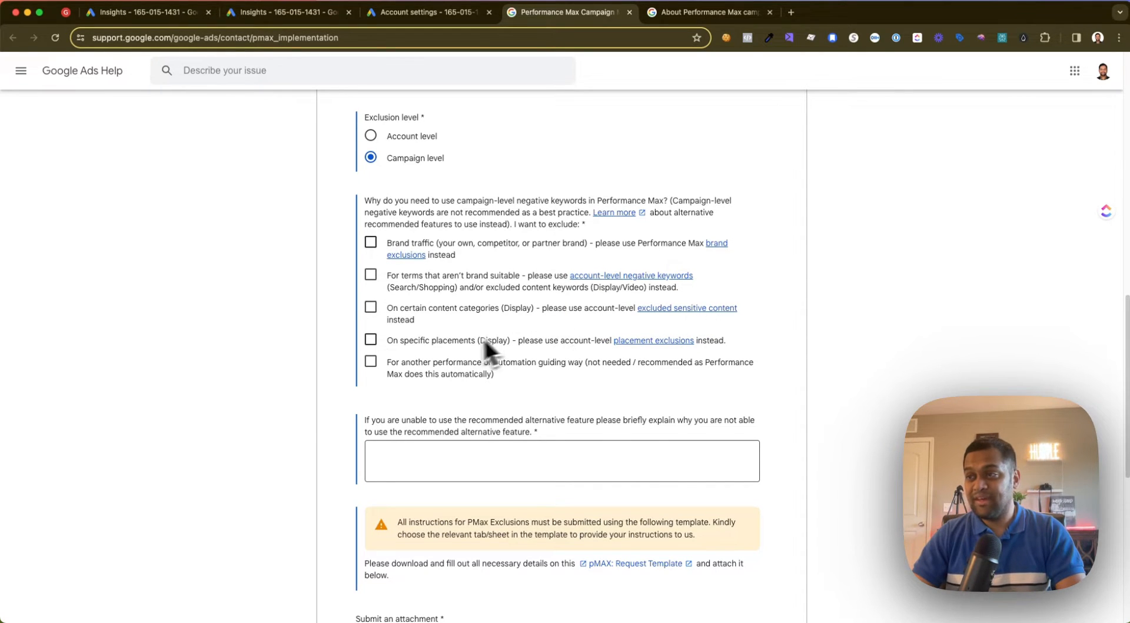
mouse_move(508, 360)
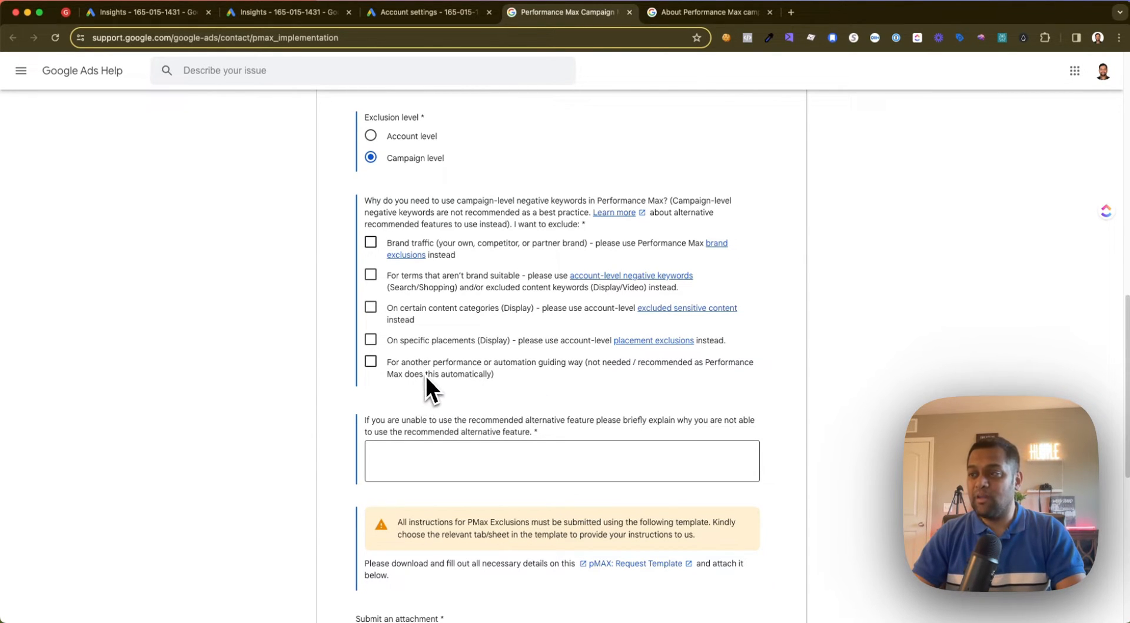
mouse_move(580, 387)
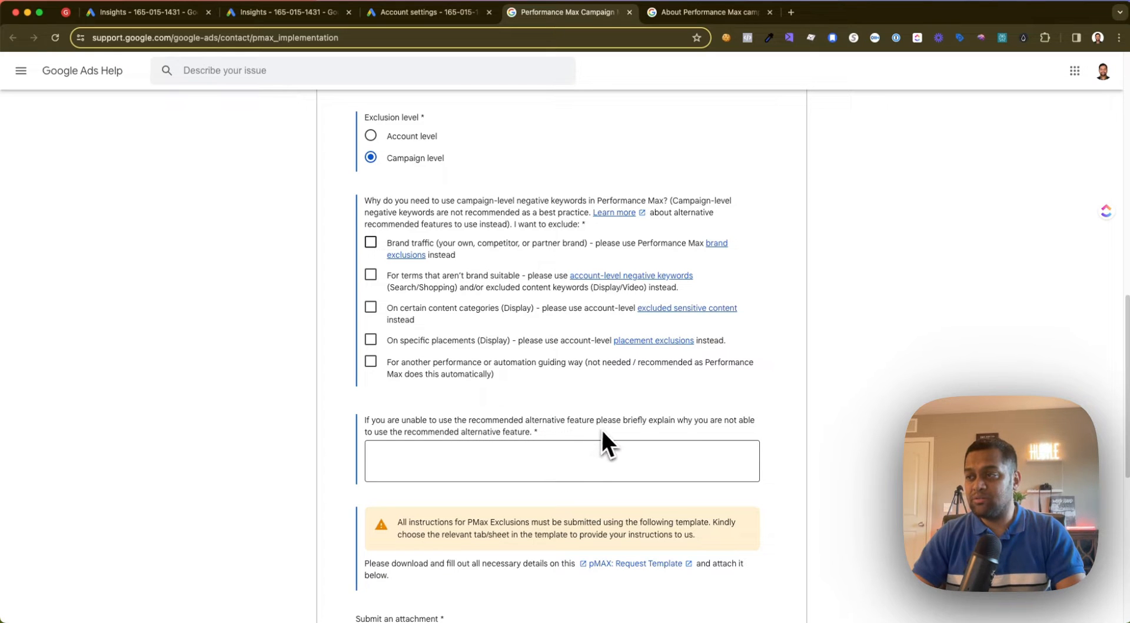
mouse_move(735, 444)
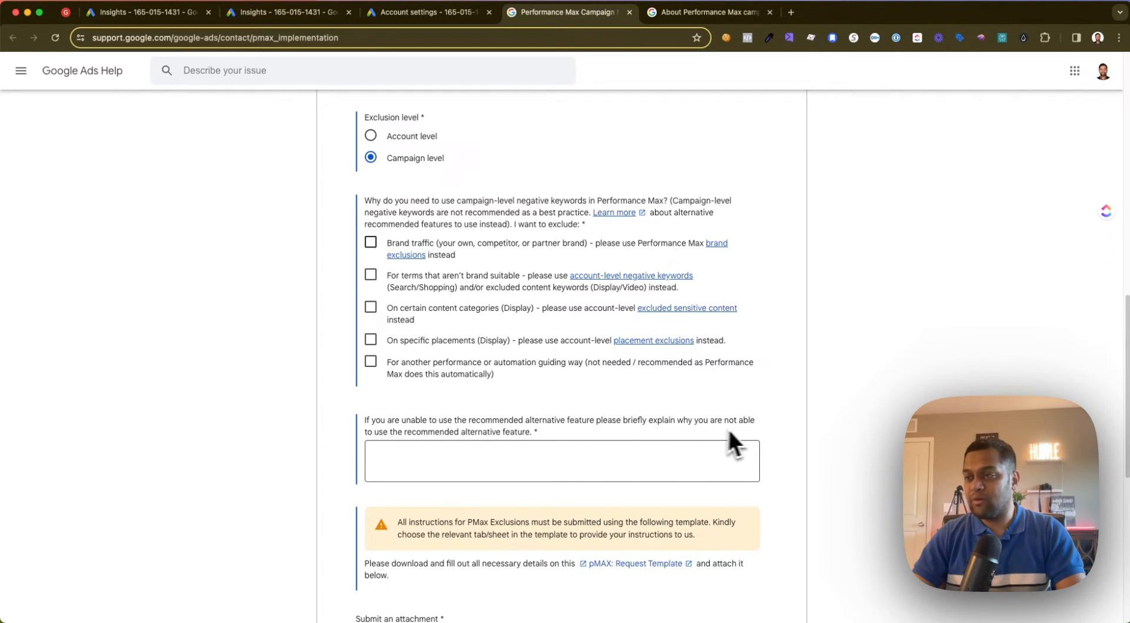
mouse_move(450, 465)
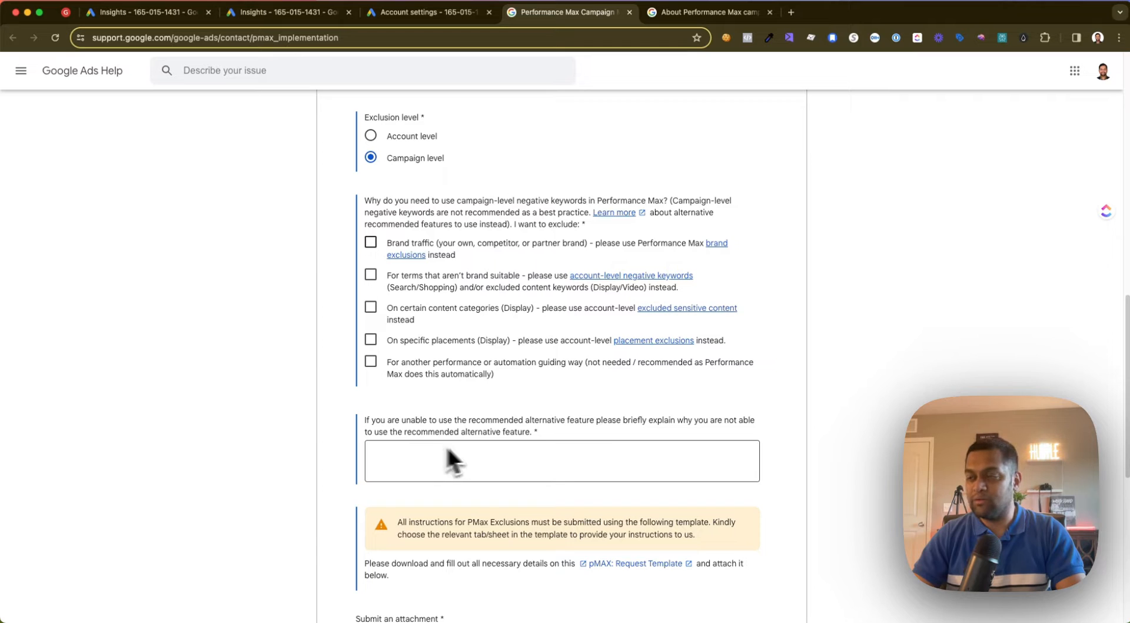
mouse_move(486, 436)
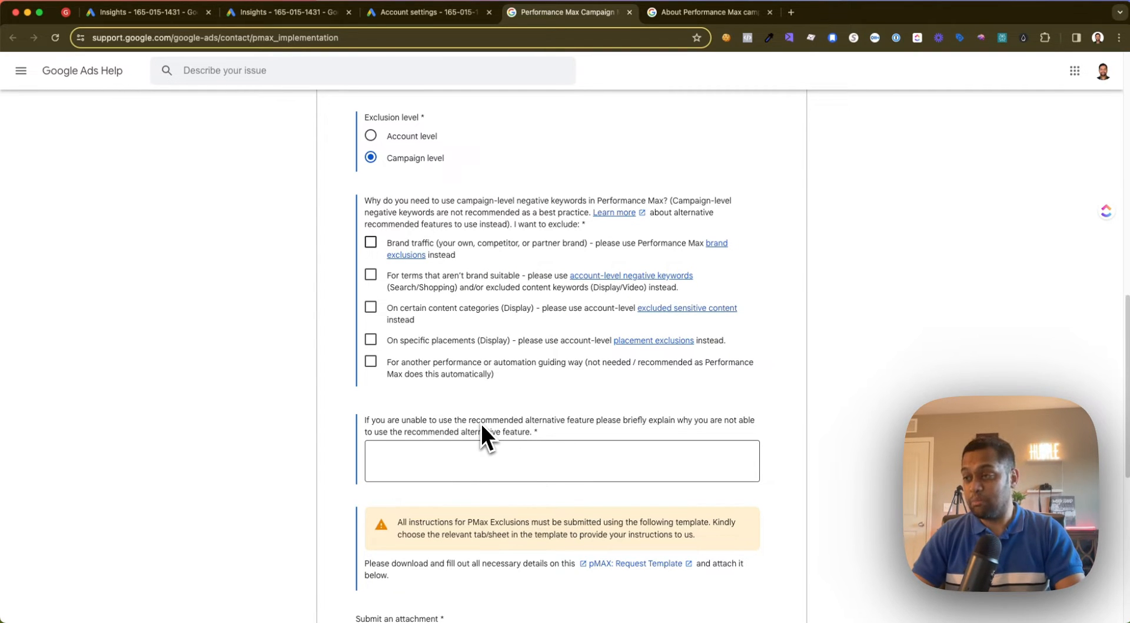
mouse_move(483, 455)
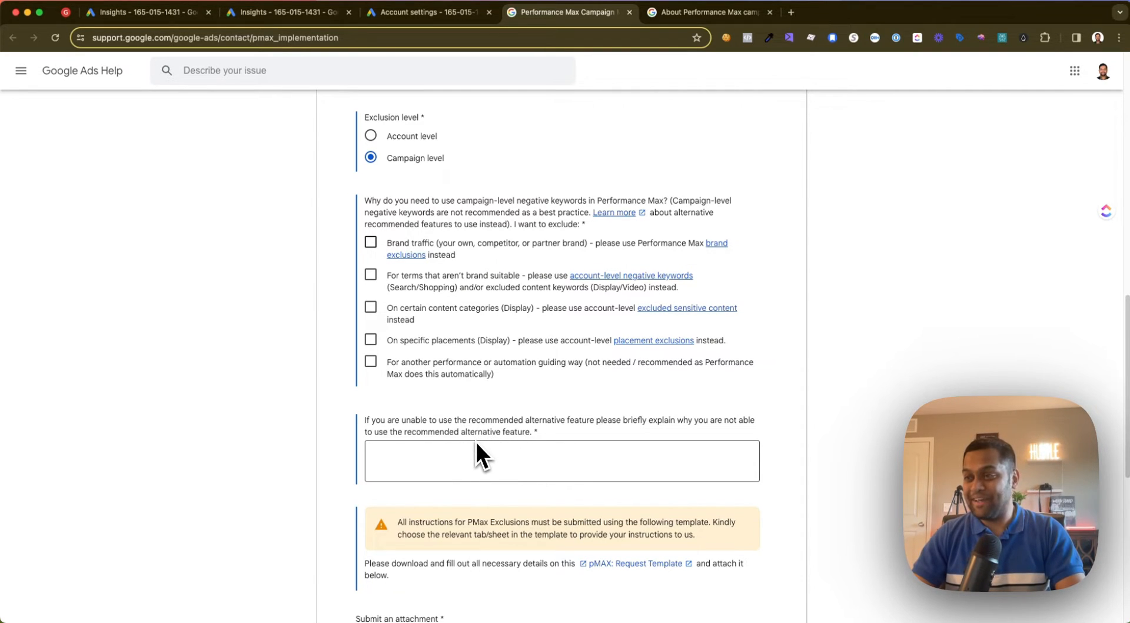
scroll(down, 3)
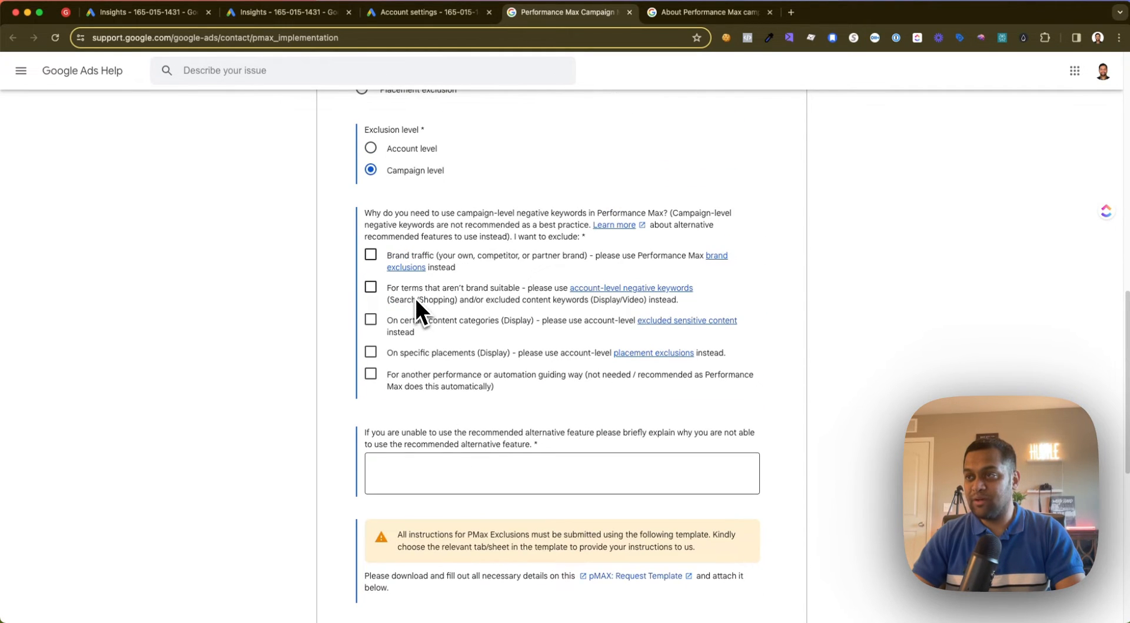
click(371, 254)
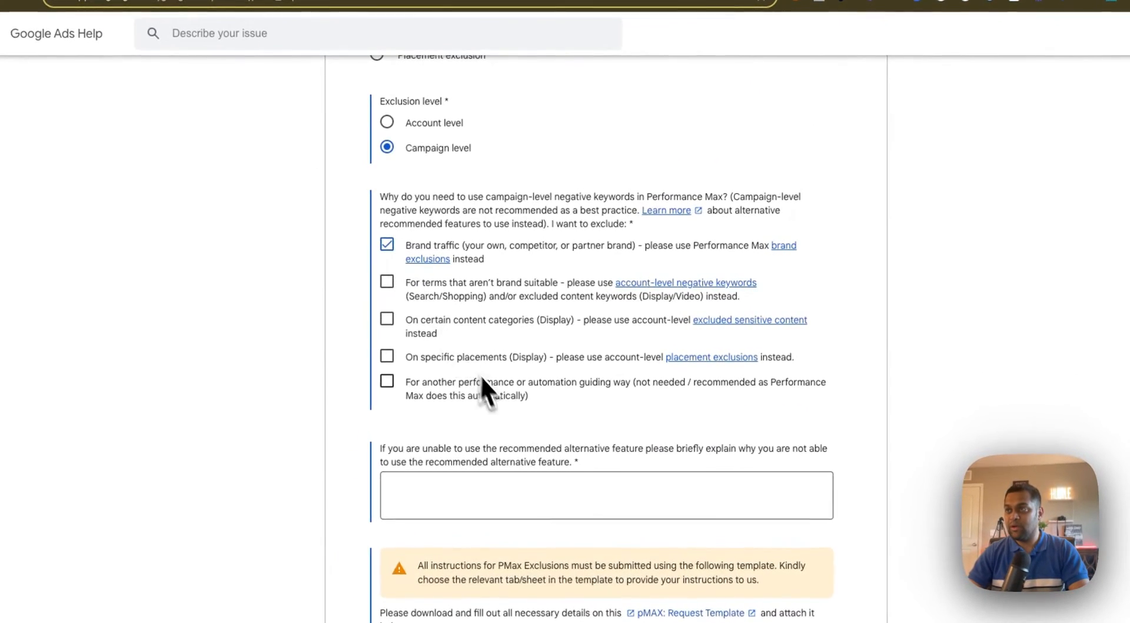
scroll(down, 3)
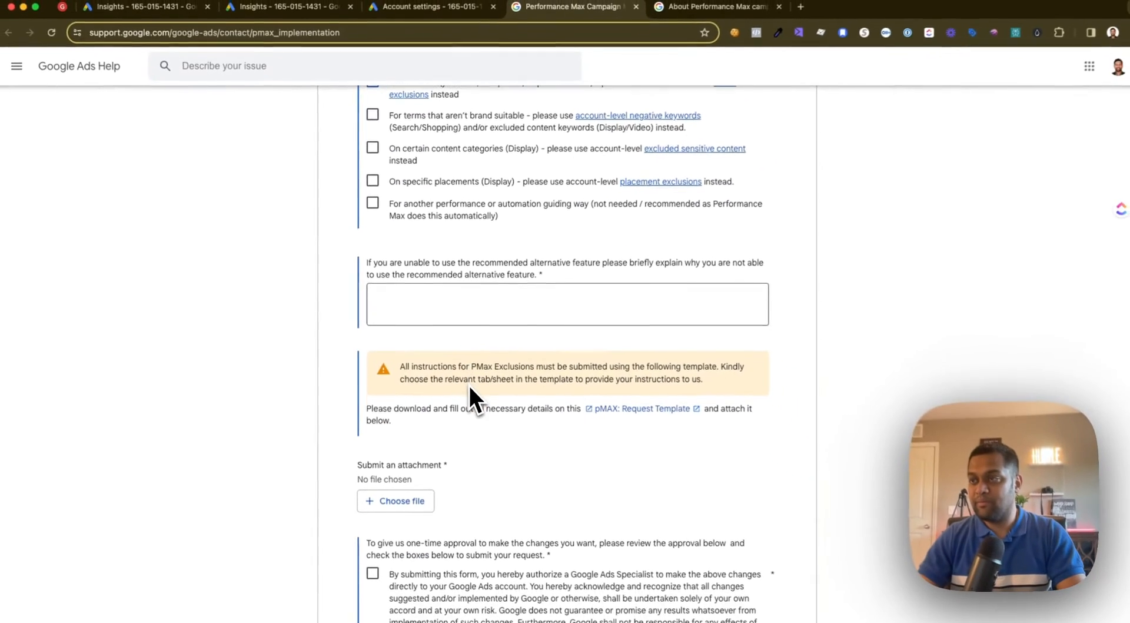
scroll(down, 3)
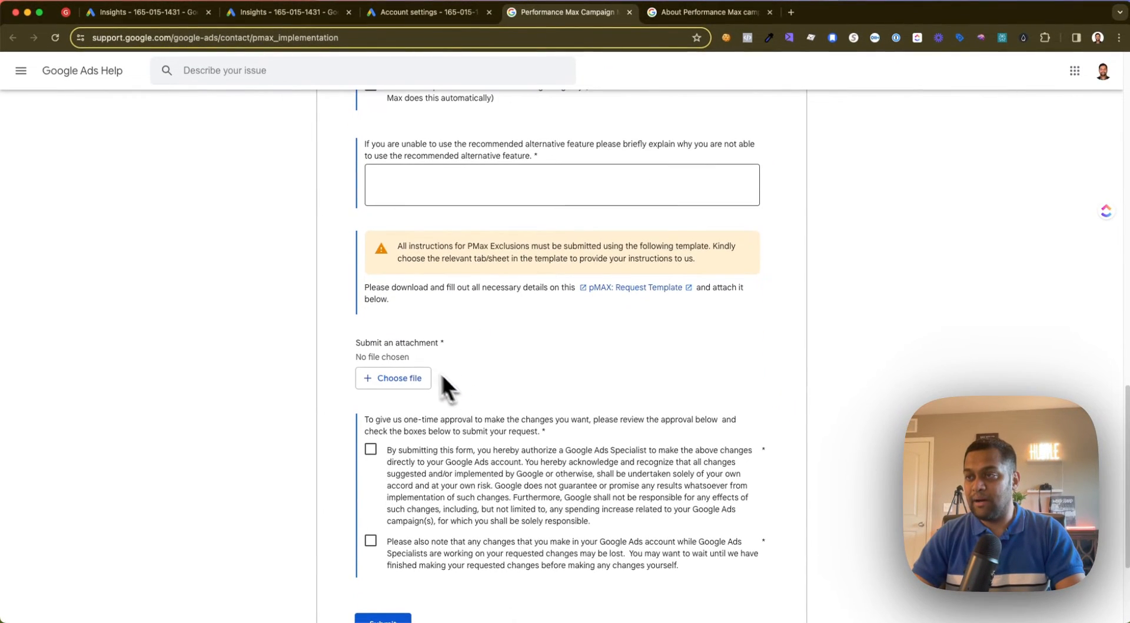
mouse_move(448, 321)
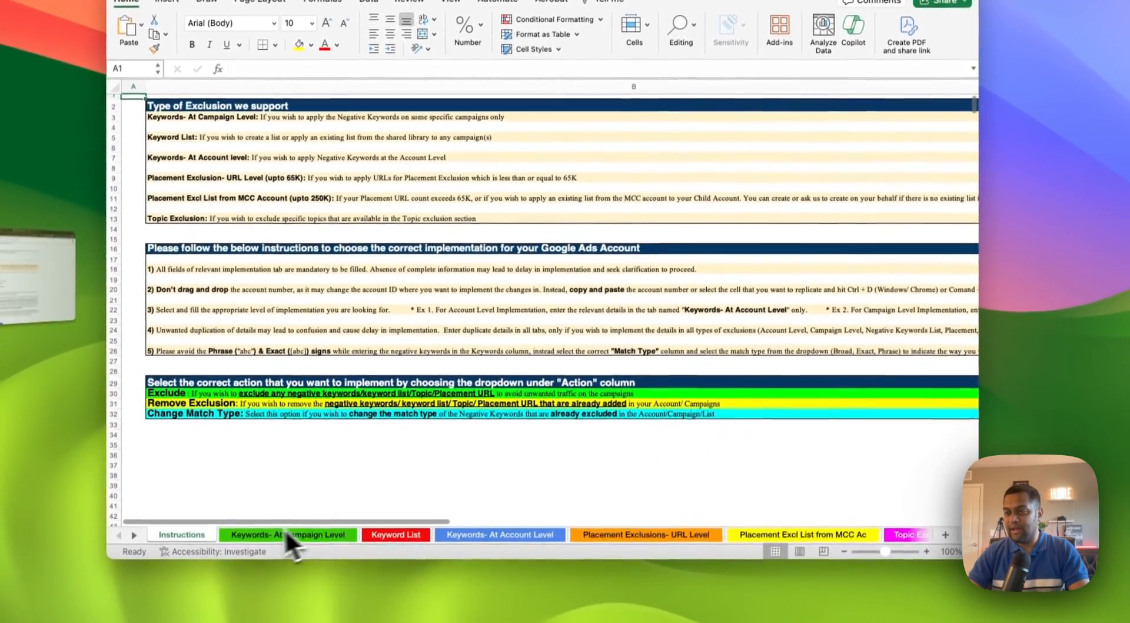
- View the Keyword List and 'Keywords- At Account Level' sheets of the PMax template
click(396, 535)
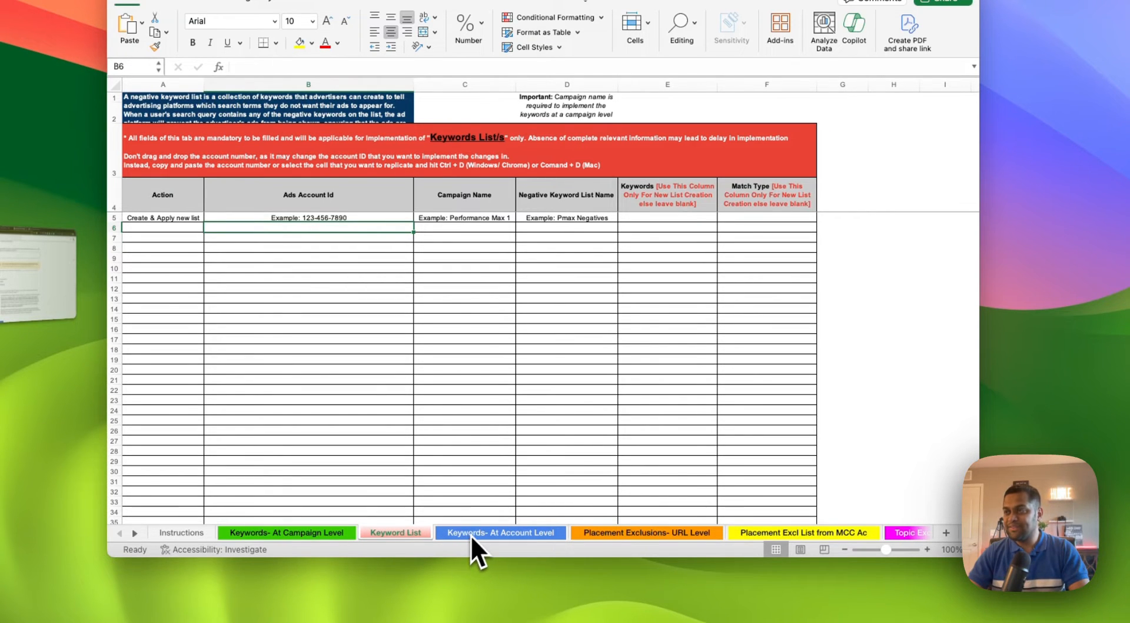
click(645, 532)
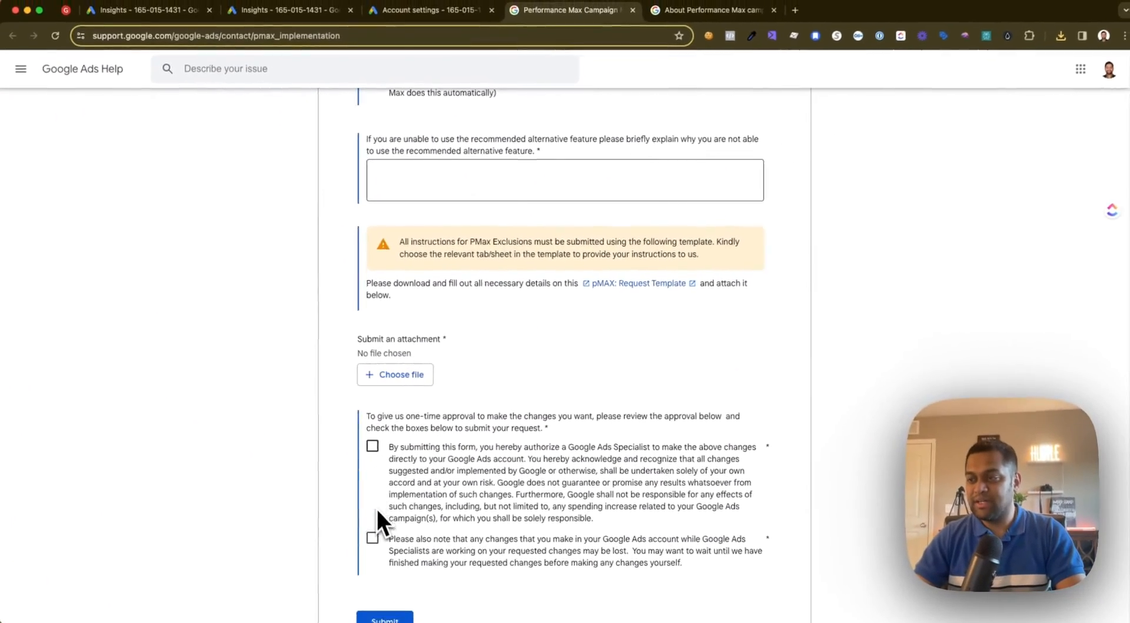
- Scroll the form down to the approval checkboxes and Submit button
scroll(down, 3)
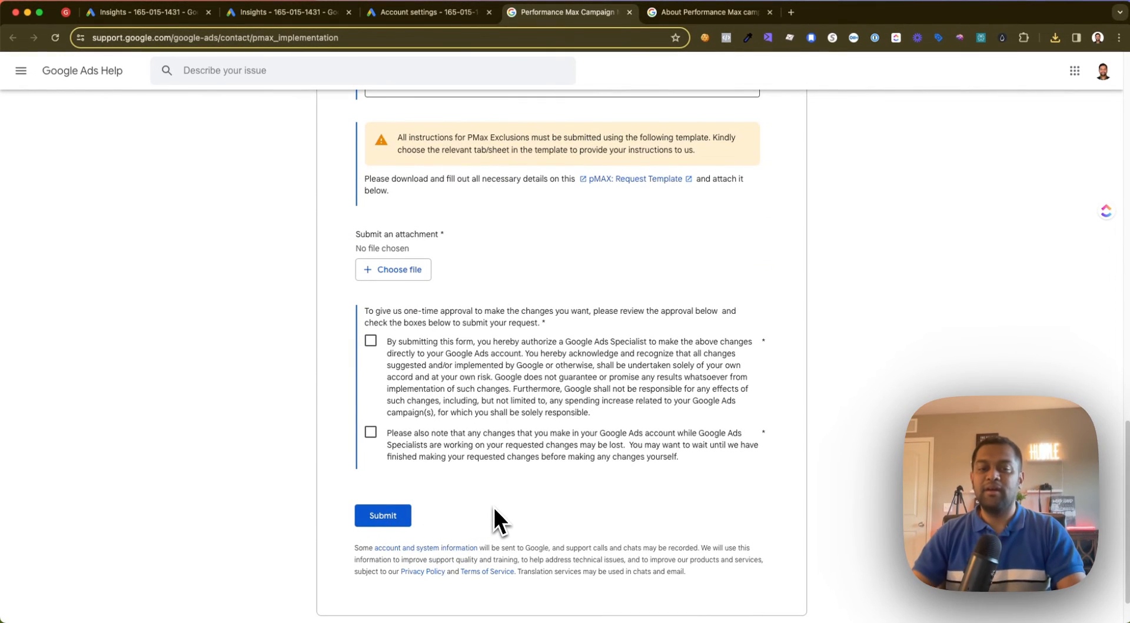